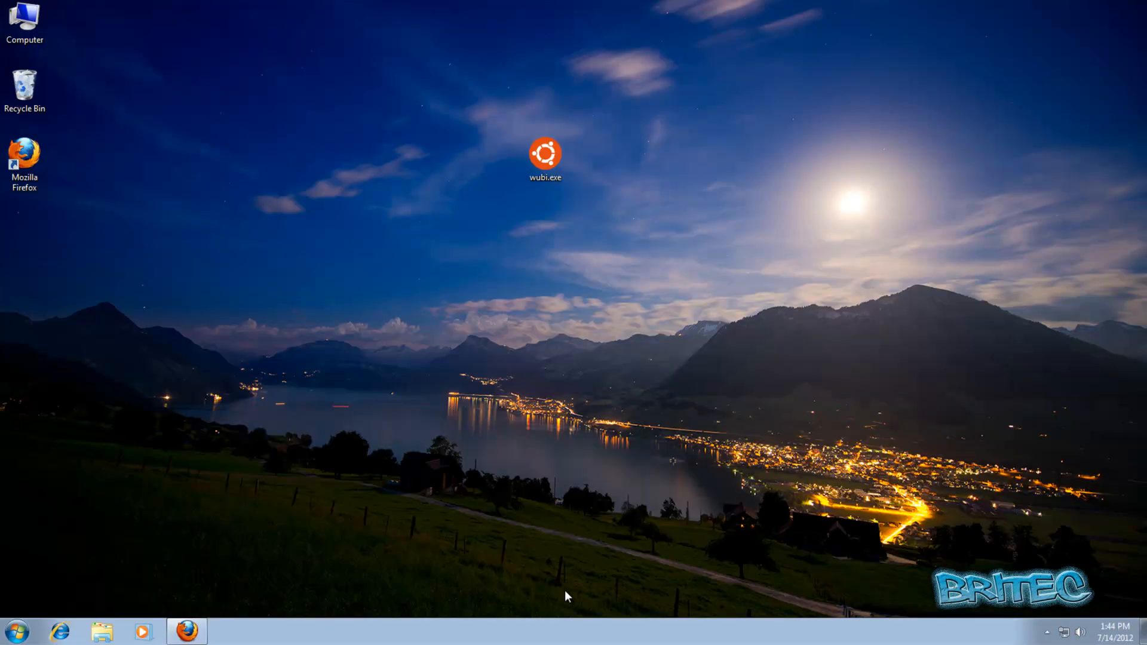
# - Launch Mozilla Firefox from the Windows 7 desktop
pyautogui.doubleClick(545, 152)
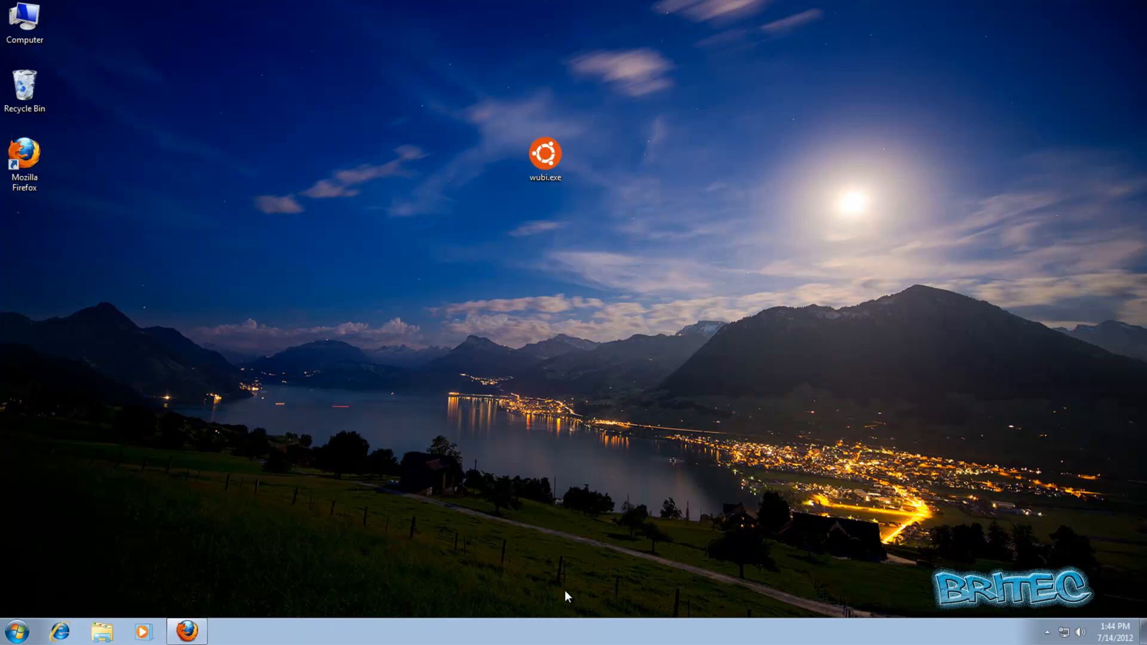
pyautogui.moveTo(133, 122)
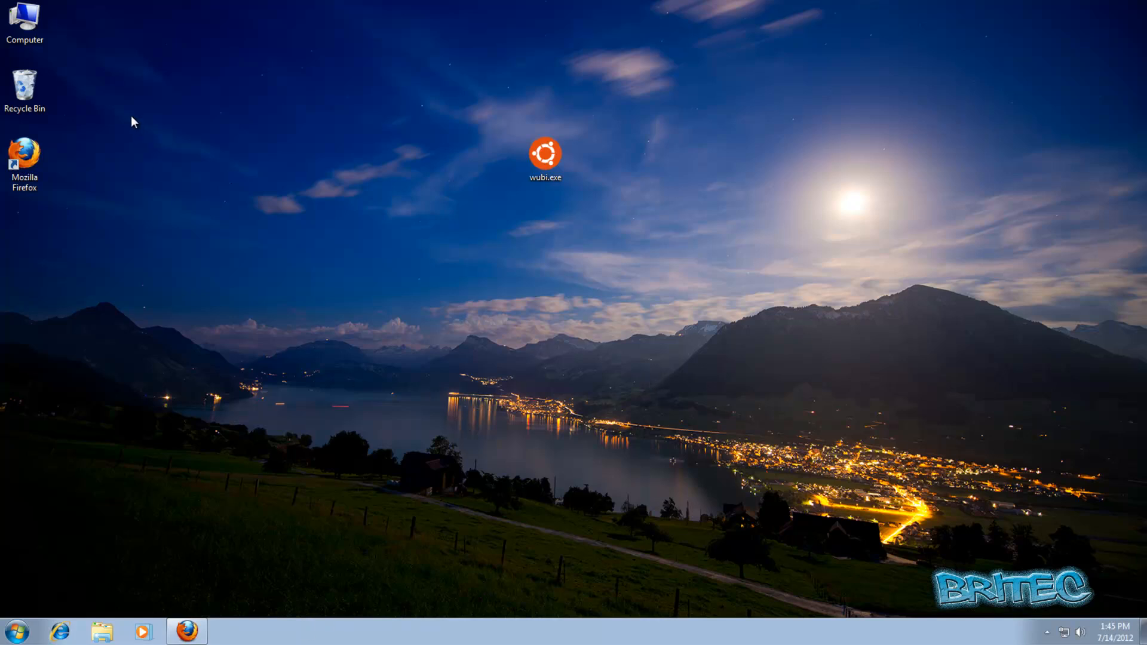
pyautogui.doubleClick(24, 22)
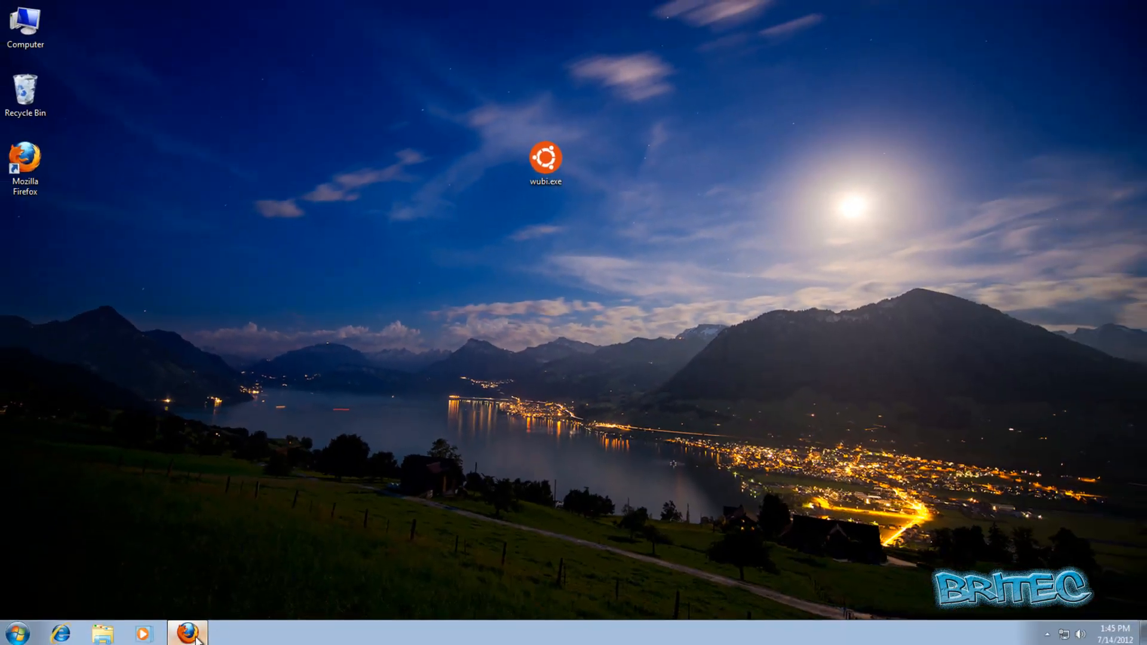
pyautogui.click(186, 634)
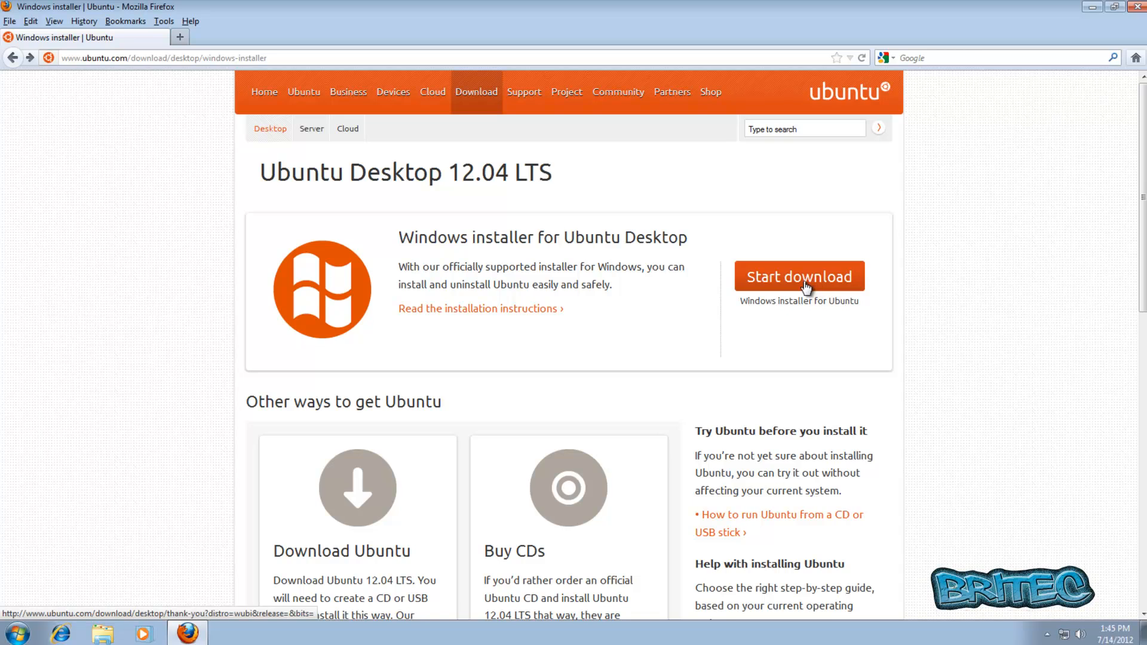
# - Start the Ubuntu Windows installer download and dismiss the wubi.exe save prompt
pyautogui.click(799, 276)
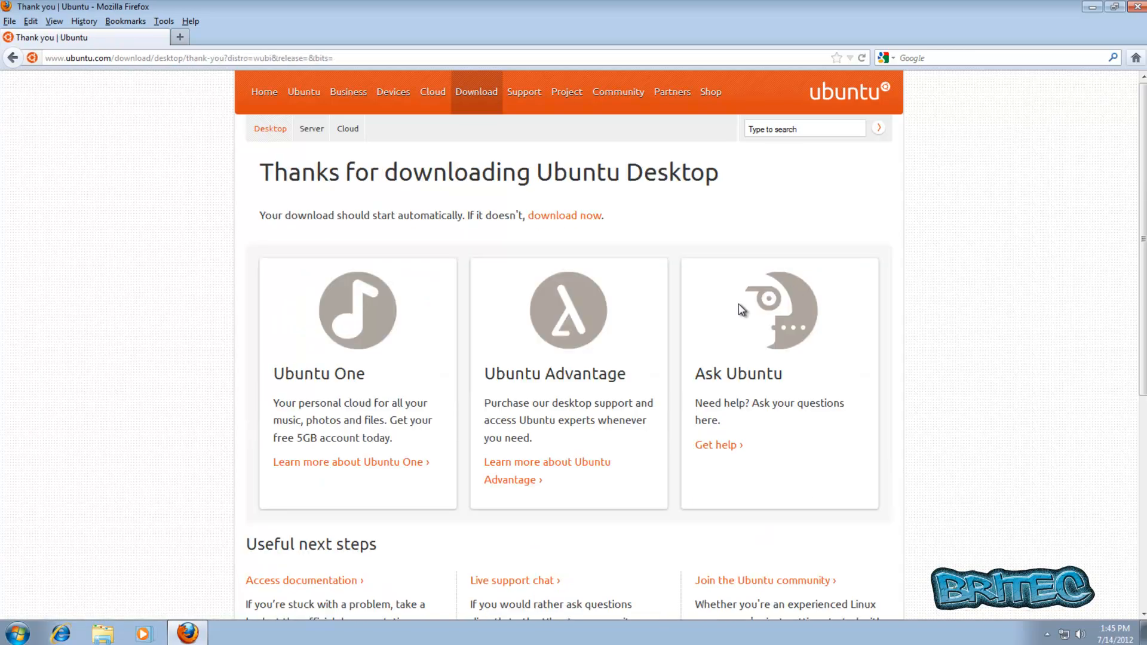
pyautogui.click(563, 215)
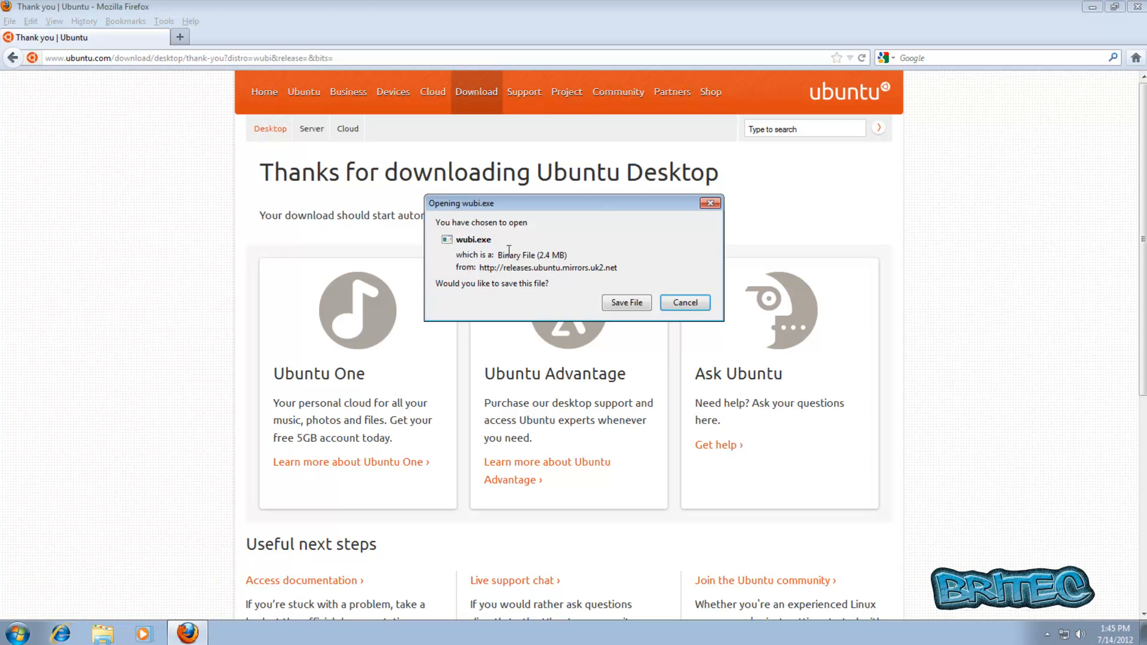
pyautogui.click(683, 302)
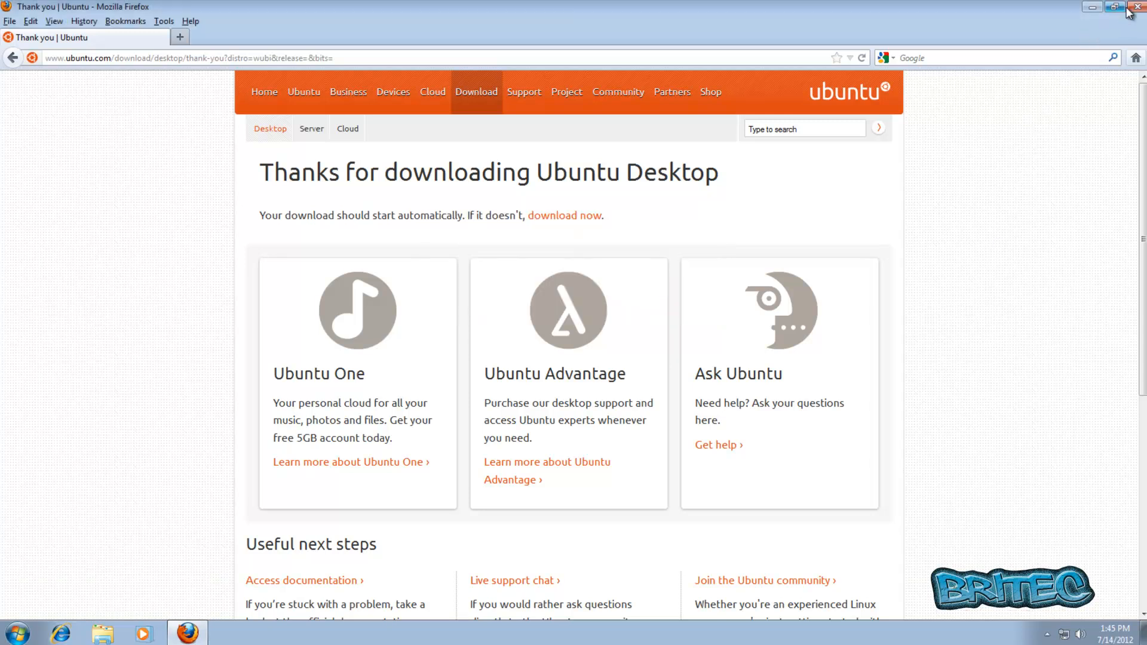
# - Close Firefox and run wubi.exe from the desktop, confirming the security warning
pyautogui.click(1131, 7)
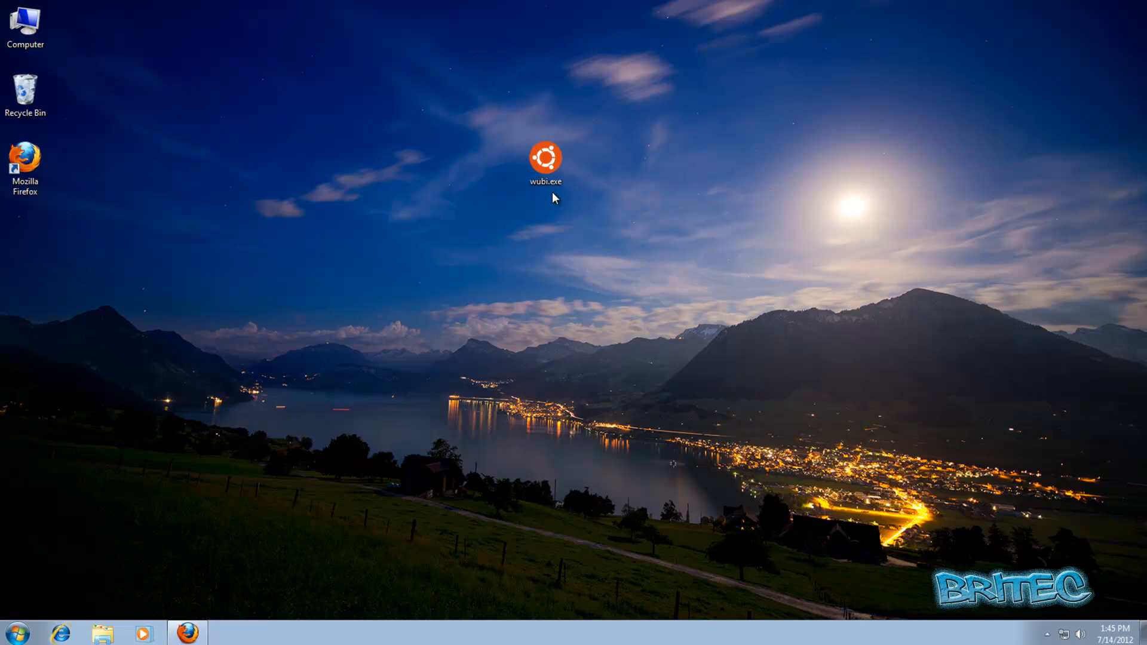
pyautogui.doubleClick(545, 158)
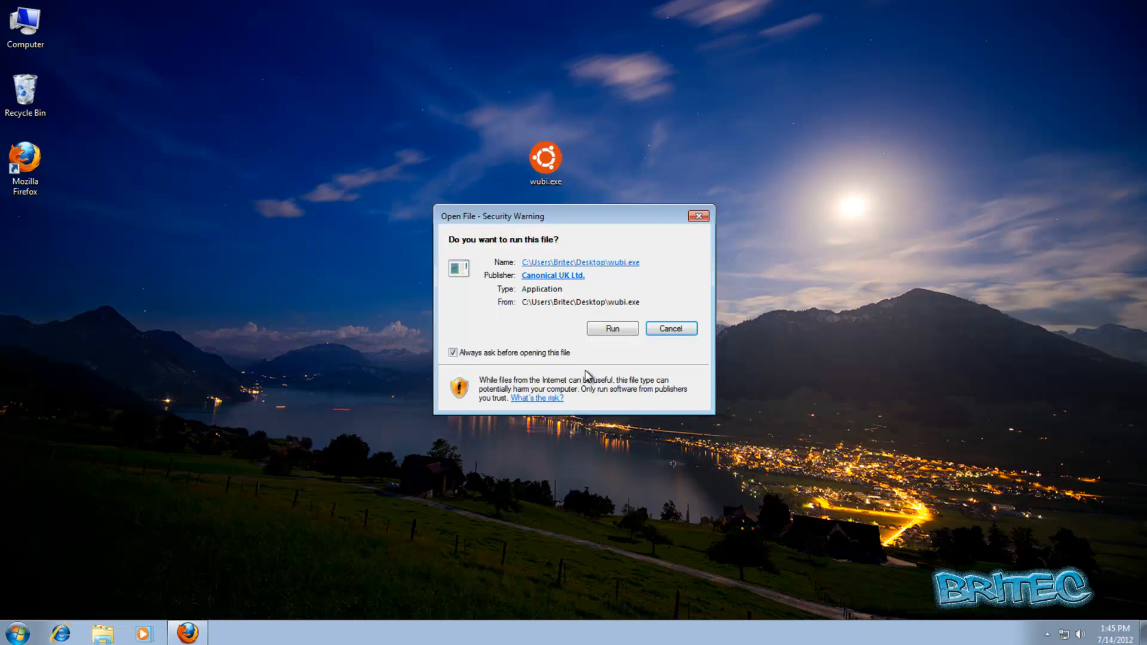
pyautogui.click(612, 327)
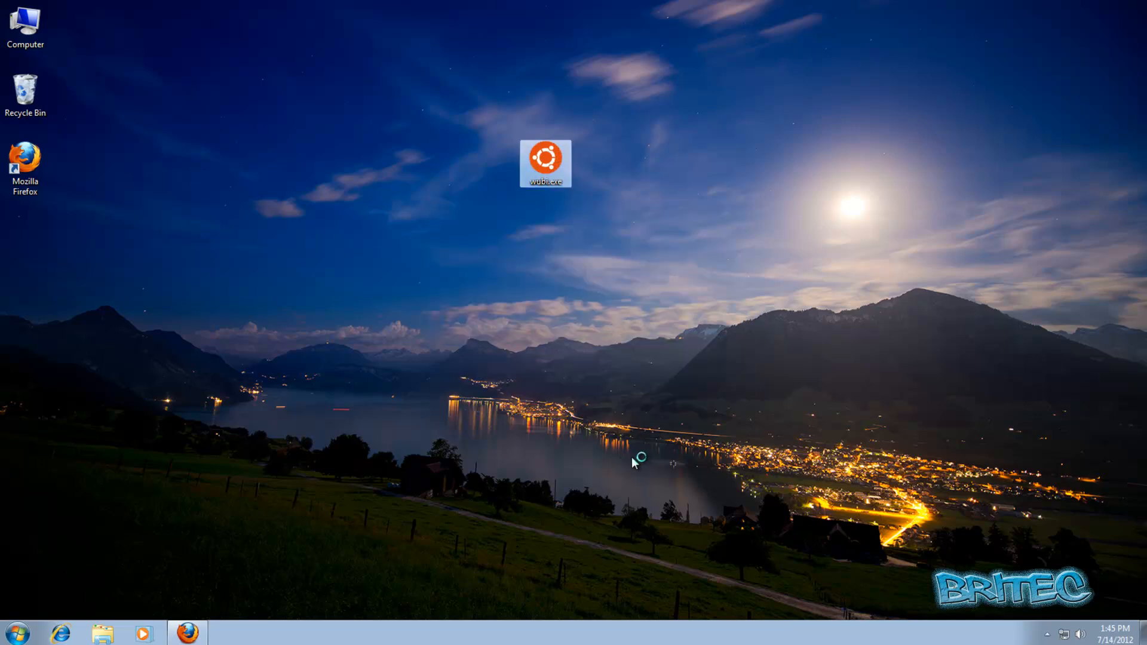
pyautogui.doubleClick(545, 162)
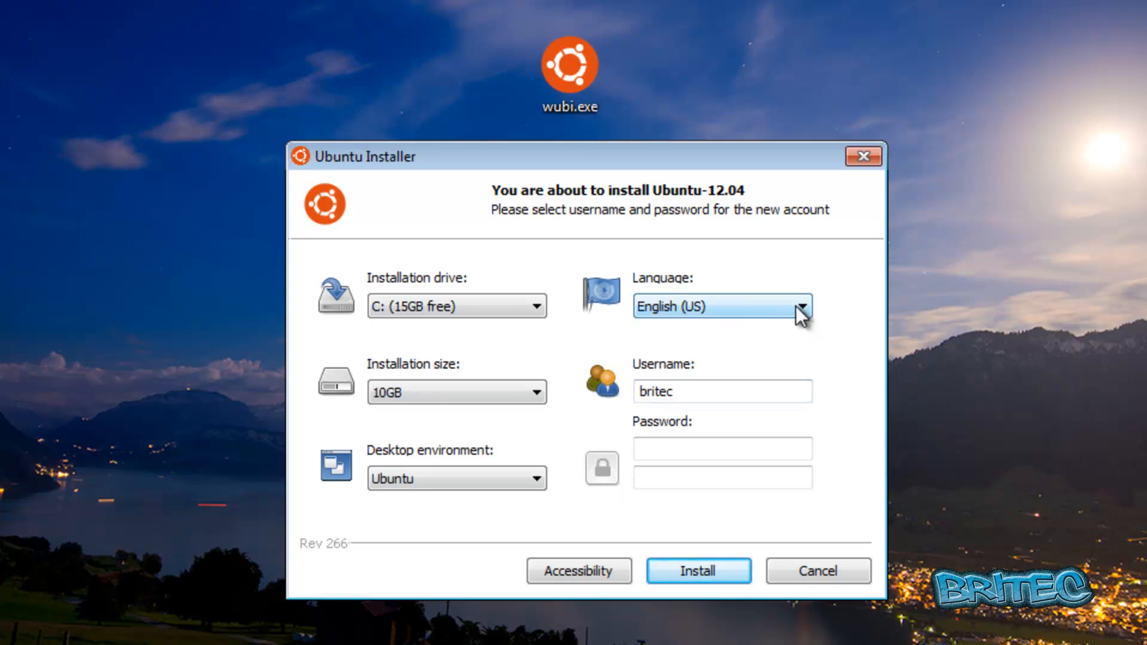
pyautogui.moveTo(720, 329)
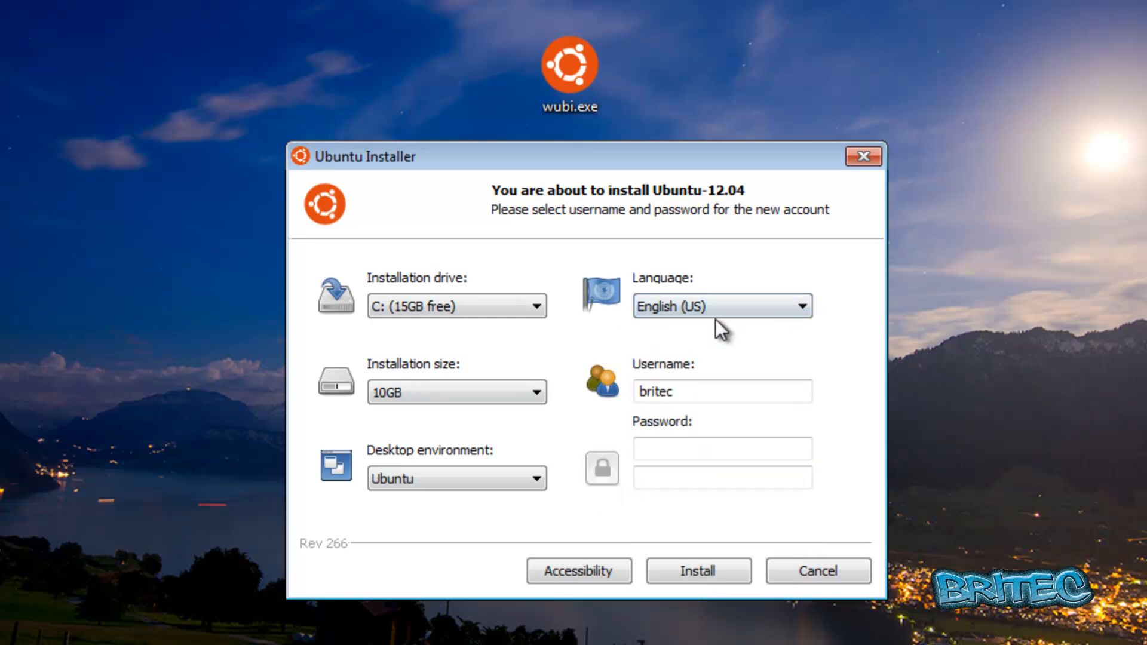
pyautogui.moveTo(487, 300)
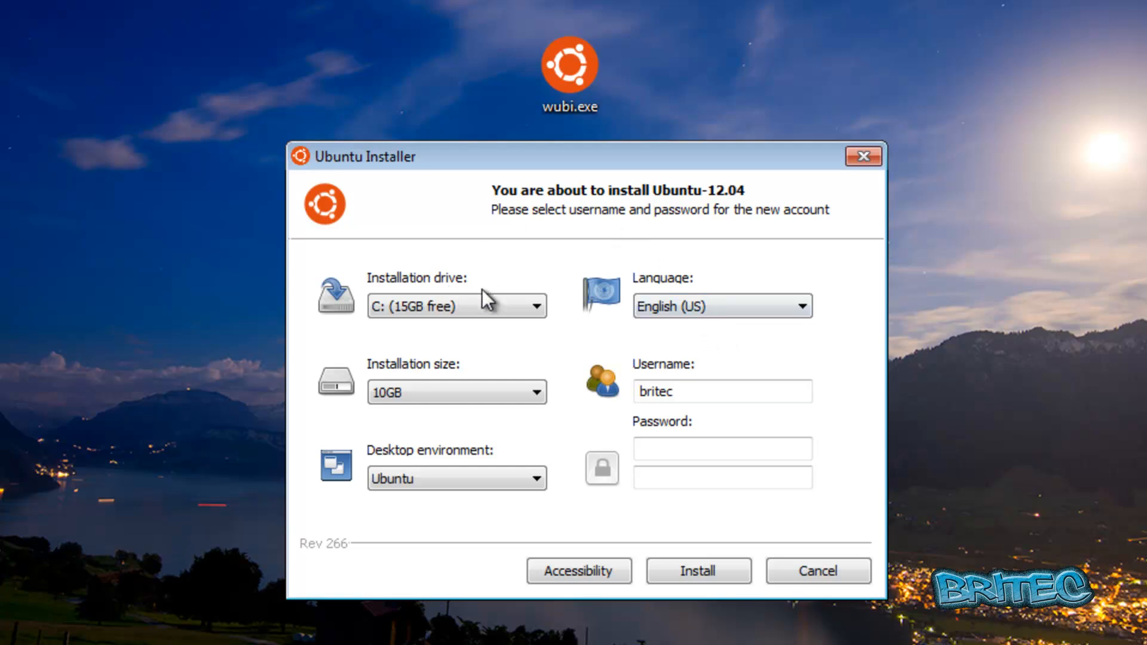
# - Keep the Ubuntu desktop environment and set the installation size to 7GB on drive C
pyautogui.click(721, 449)
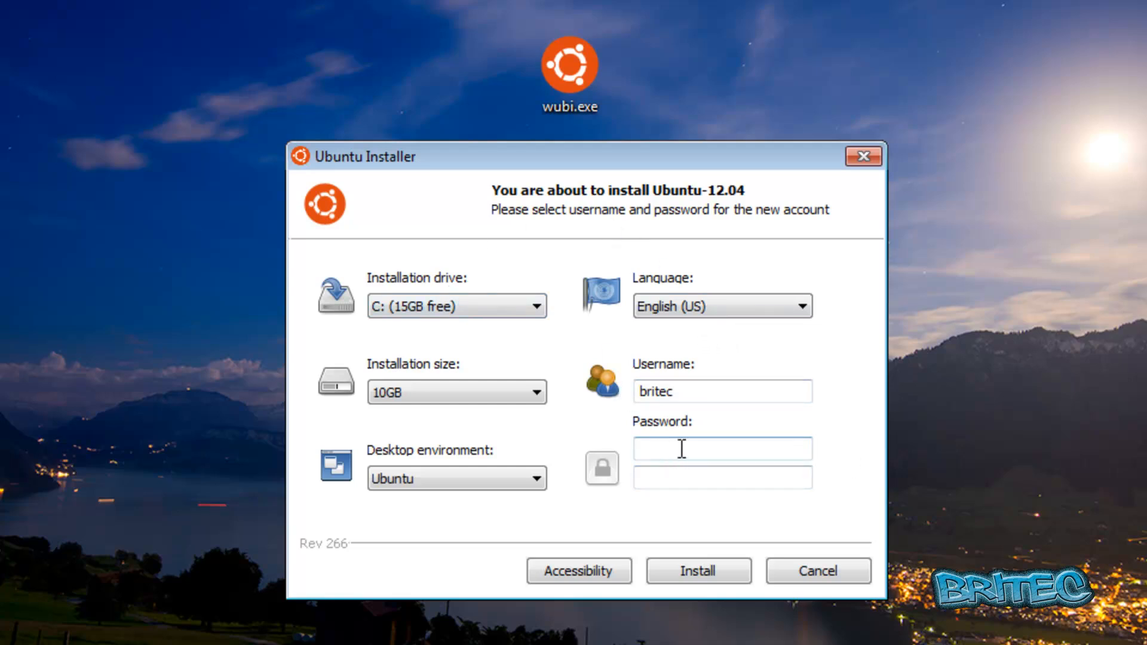
pyautogui.moveTo(513, 410)
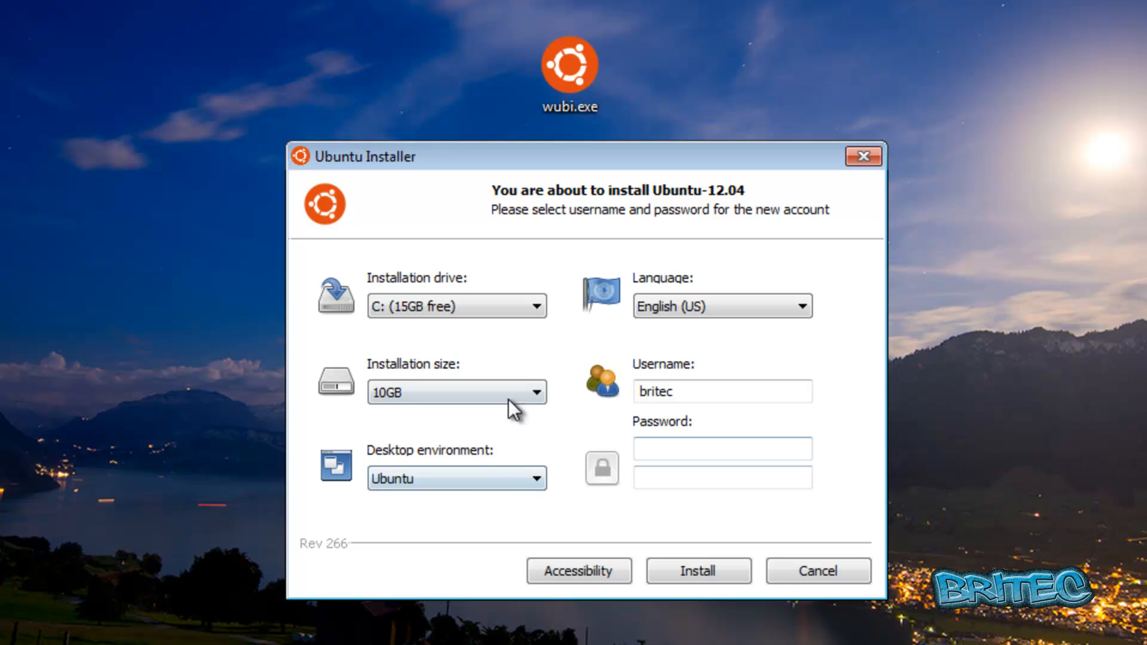
pyautogui.click(455, 479)
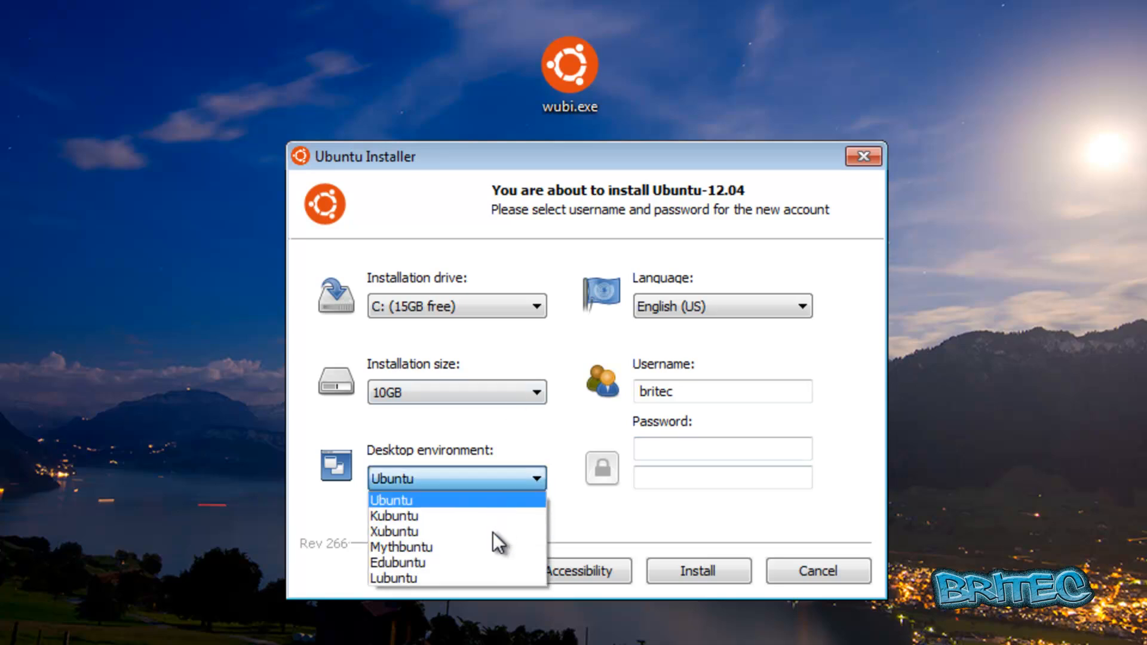
pyautogui.moveTo(168, 448)
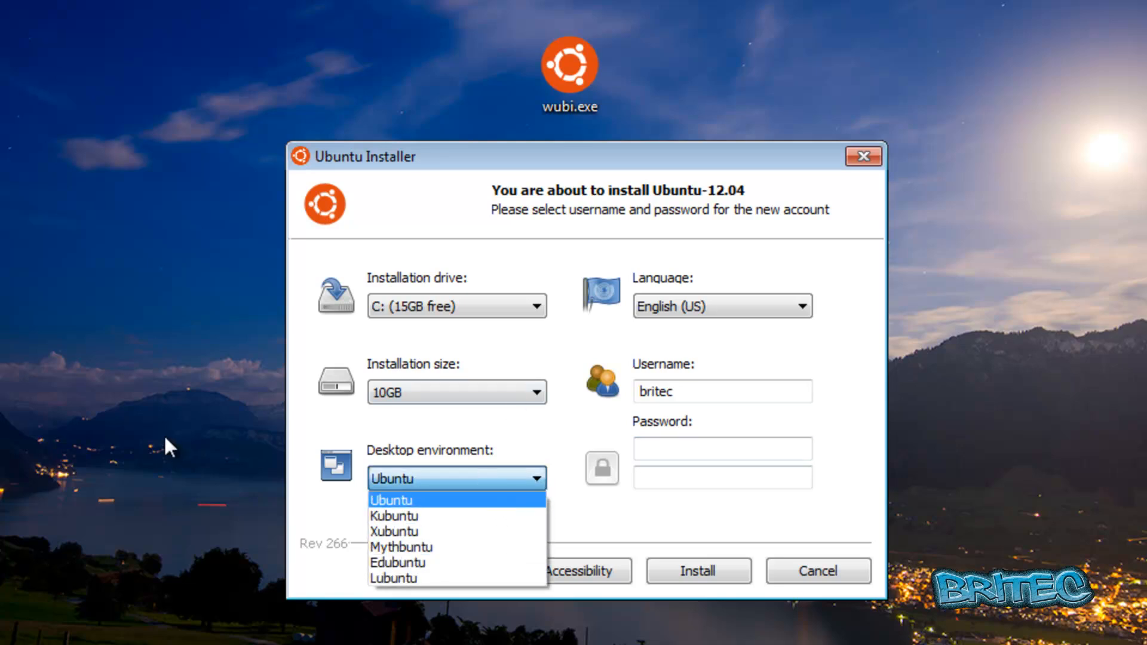
pyautogui.click(392, 500)
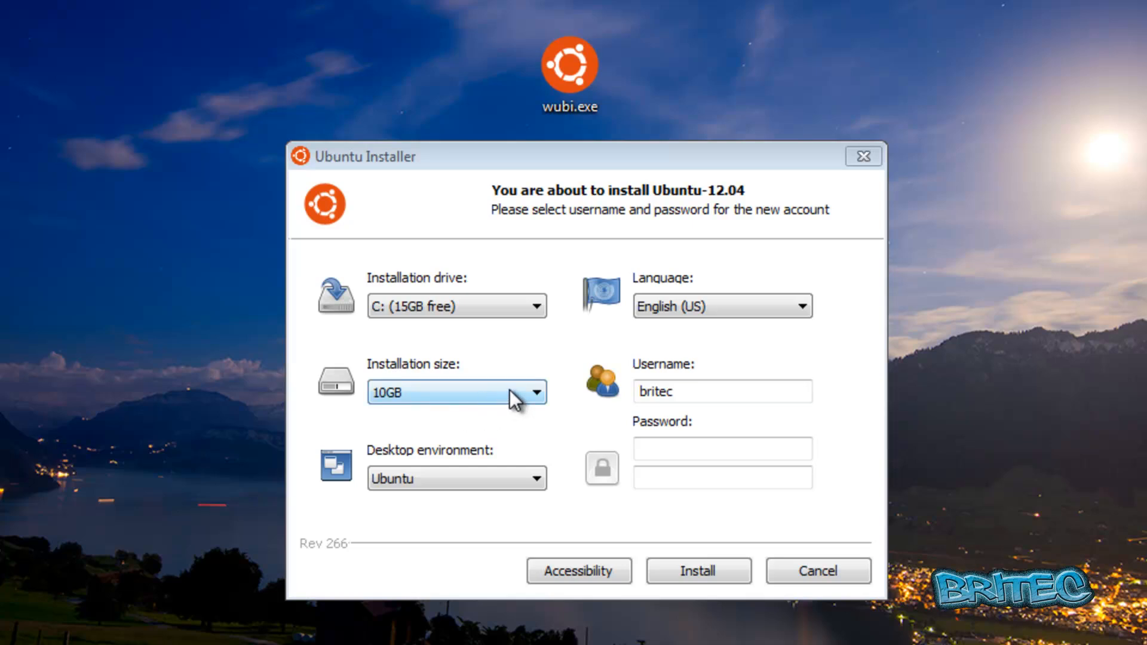
pyautogui.click(455, 392)
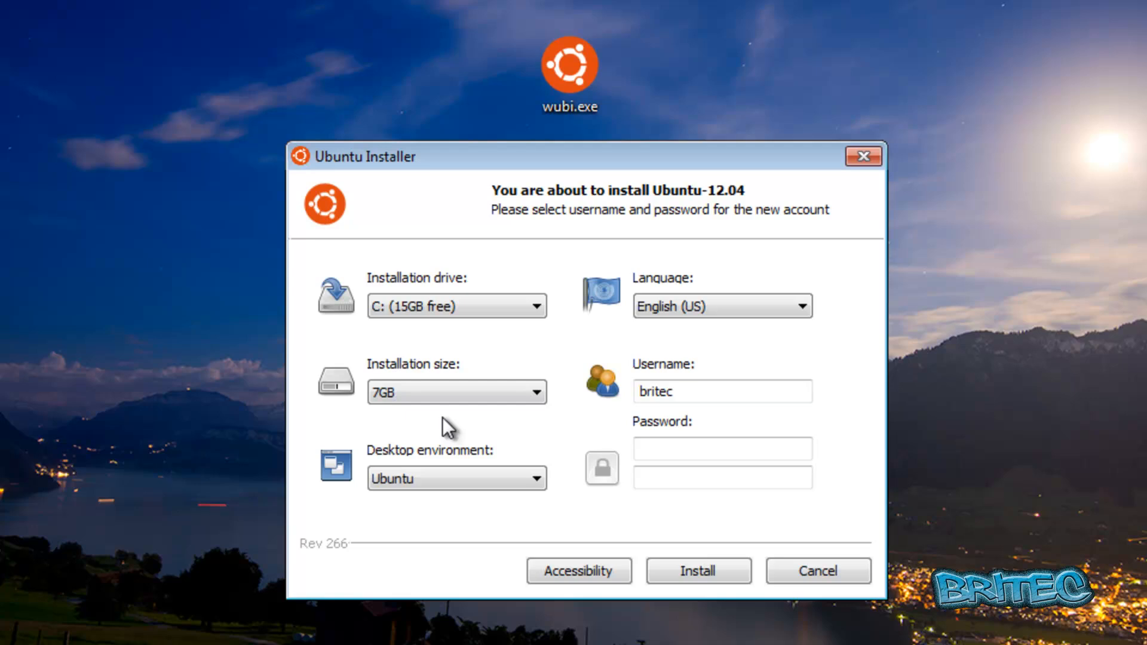
pyautogui.click(454, 392)
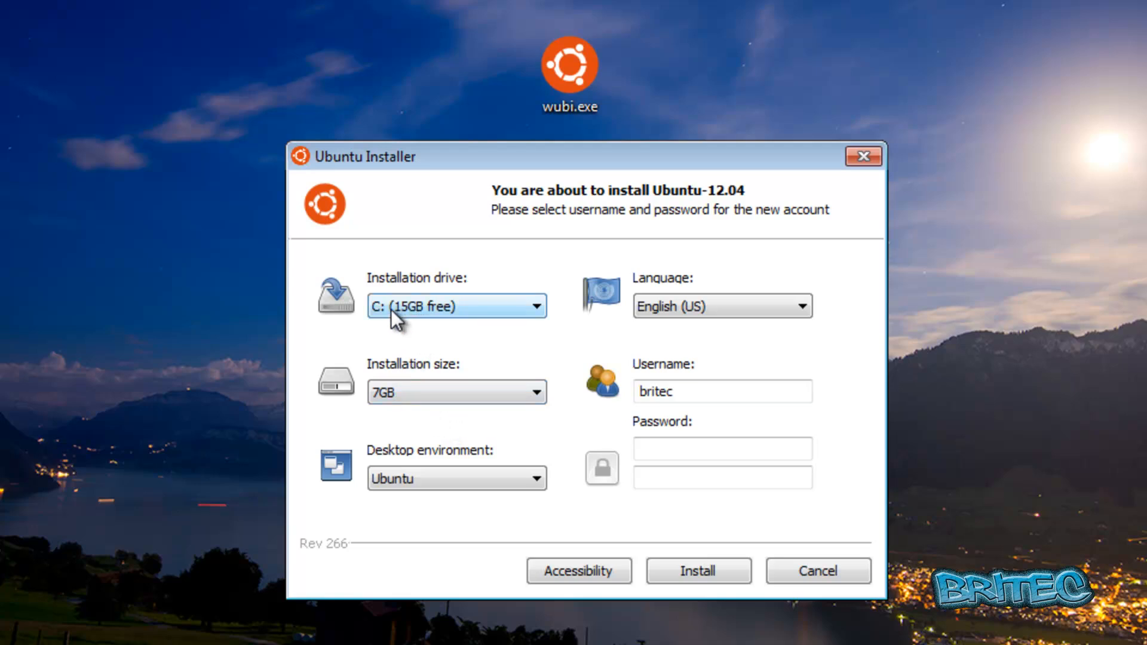
pyautogui.moveTo(463, 298)
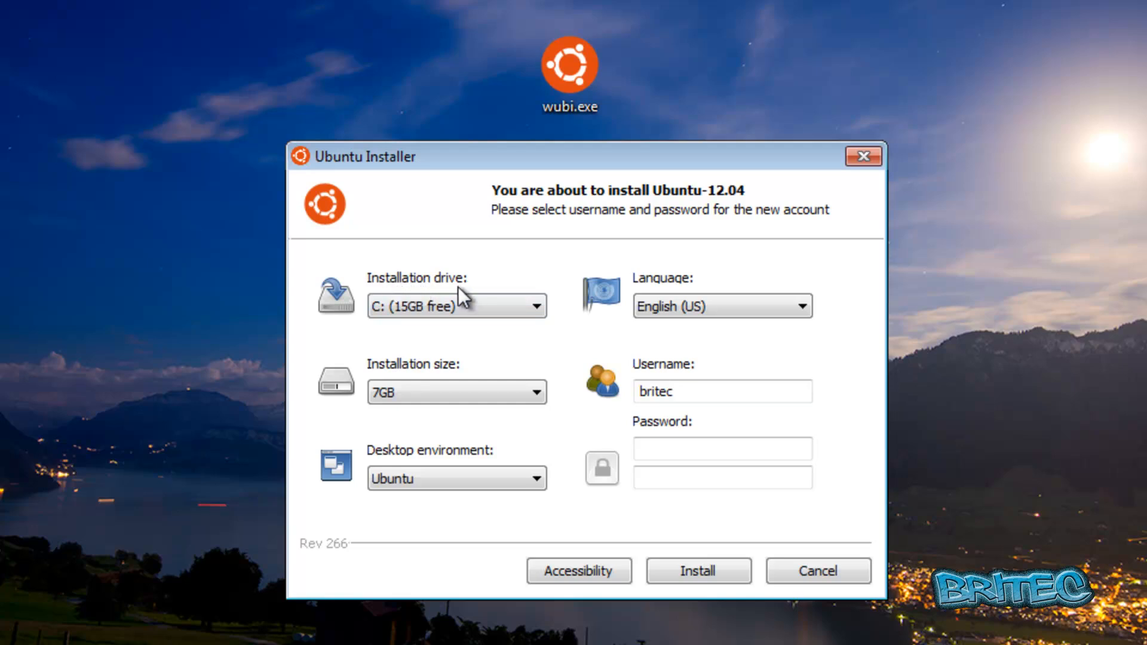
# - View Computer in Windows Explorer showing Local Disk C: with 15.0 GB free of 24.8 GB
pyautogui.click(536, 306)
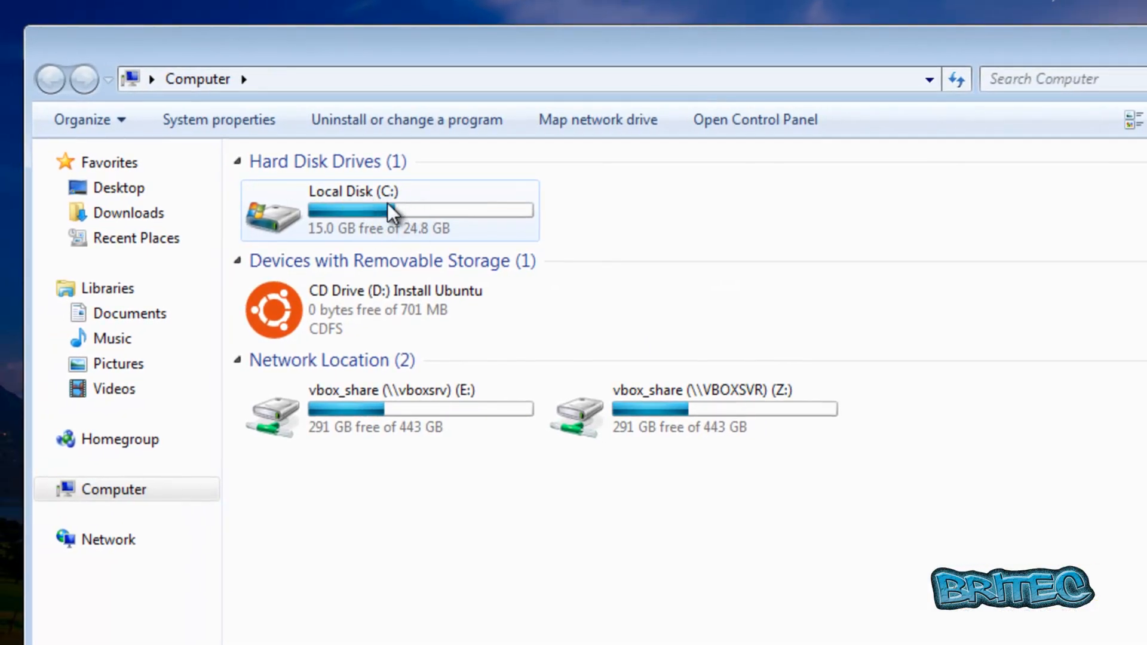
pyautogui.moveTo(384, 200)
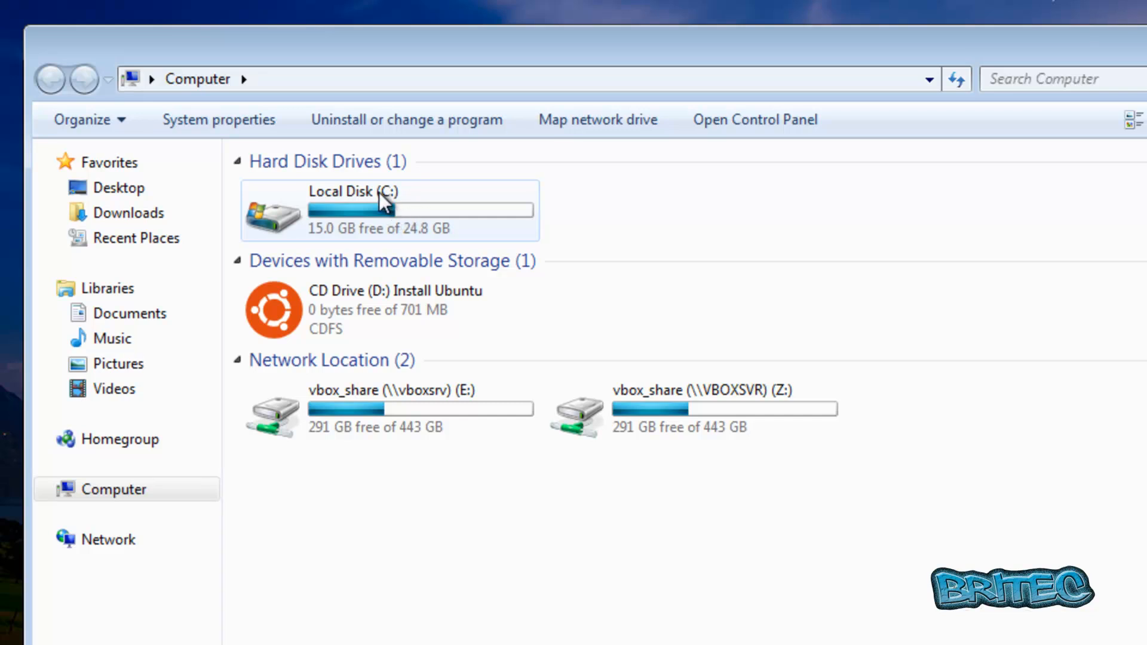
pyautogui.moveTo(742, 211)
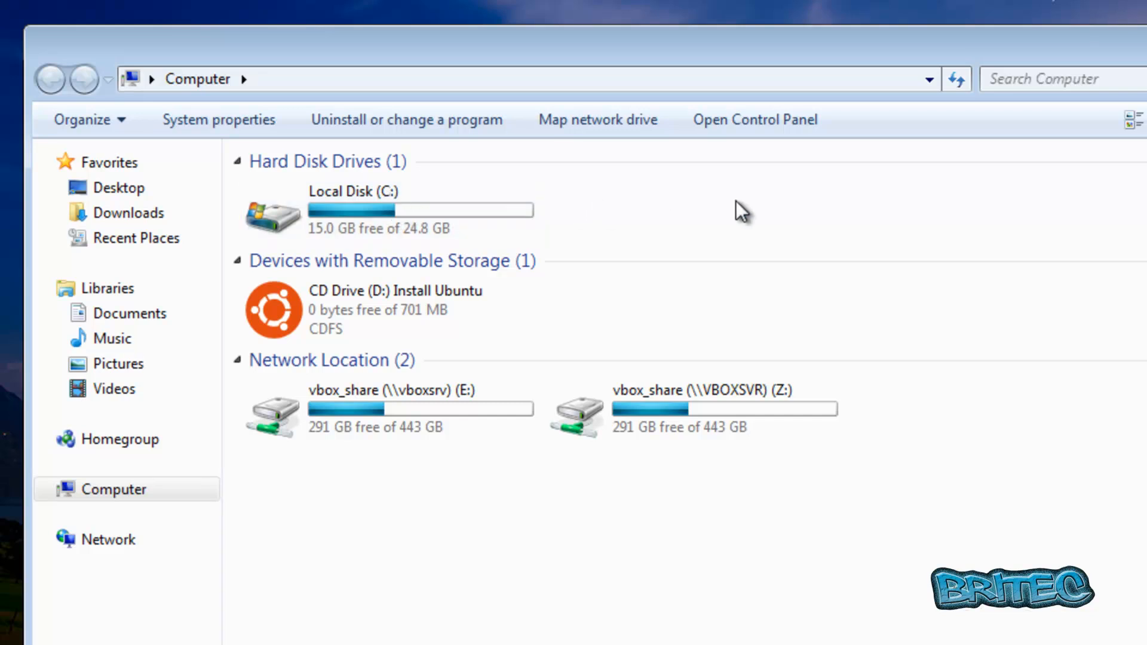
pyautogui.moveTo(745, 197)
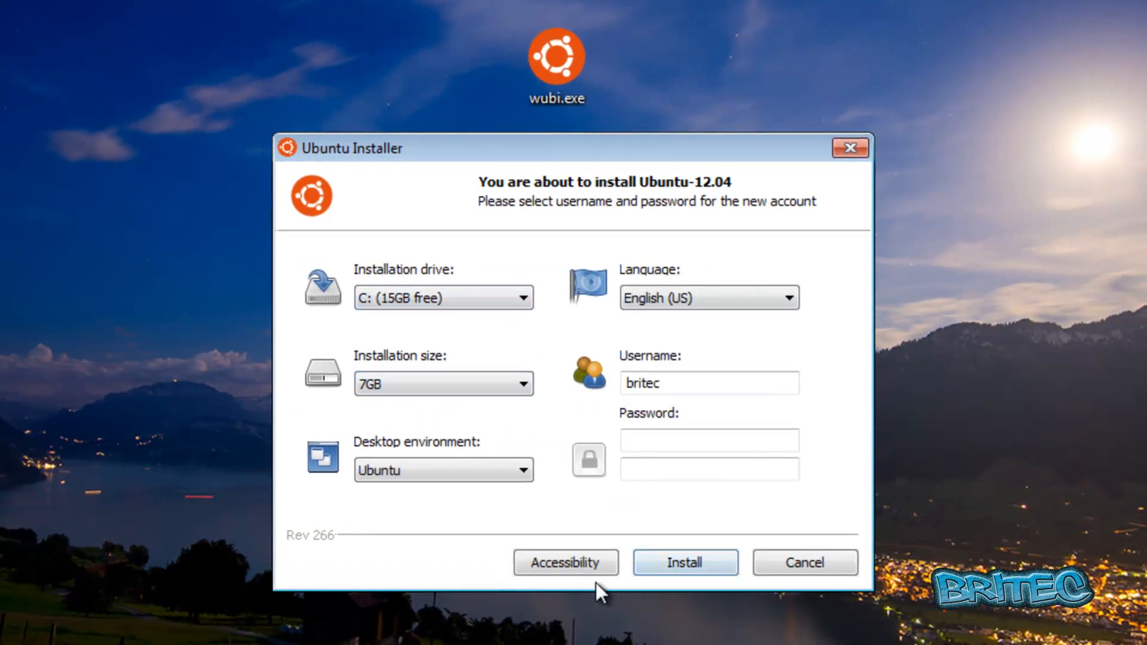
# - Fill both password boxes after the invalid-password message and start the Ubuntu installation
pyautogui.click(684, 563)
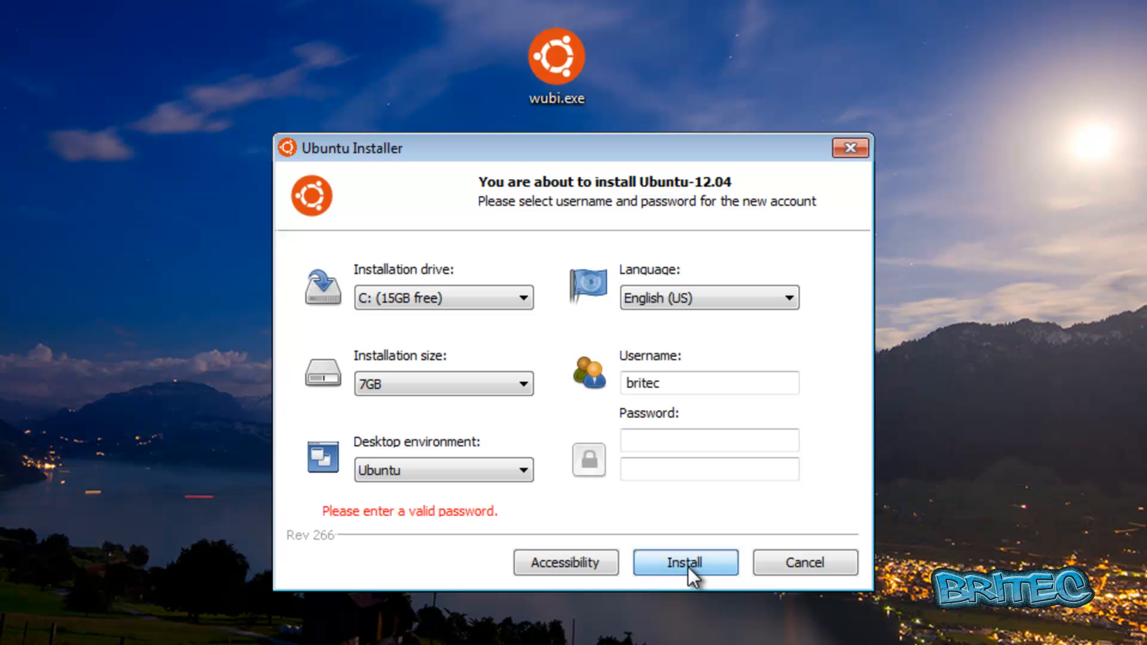
pyautogui.click(706, 440)
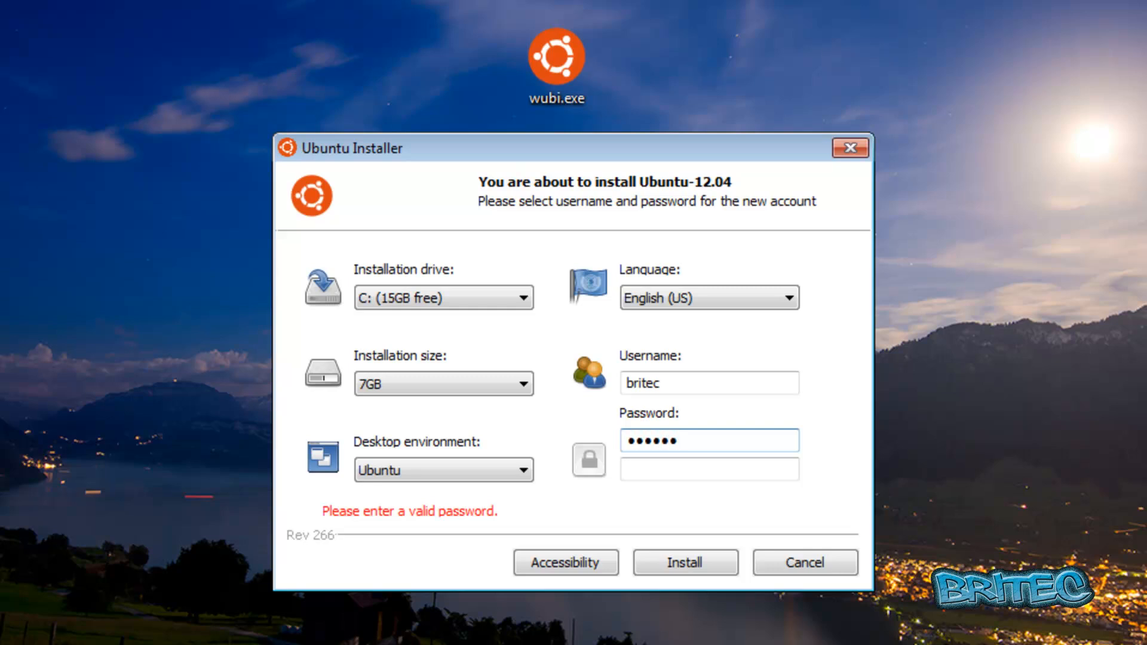
pyautogui.click(709, 469)
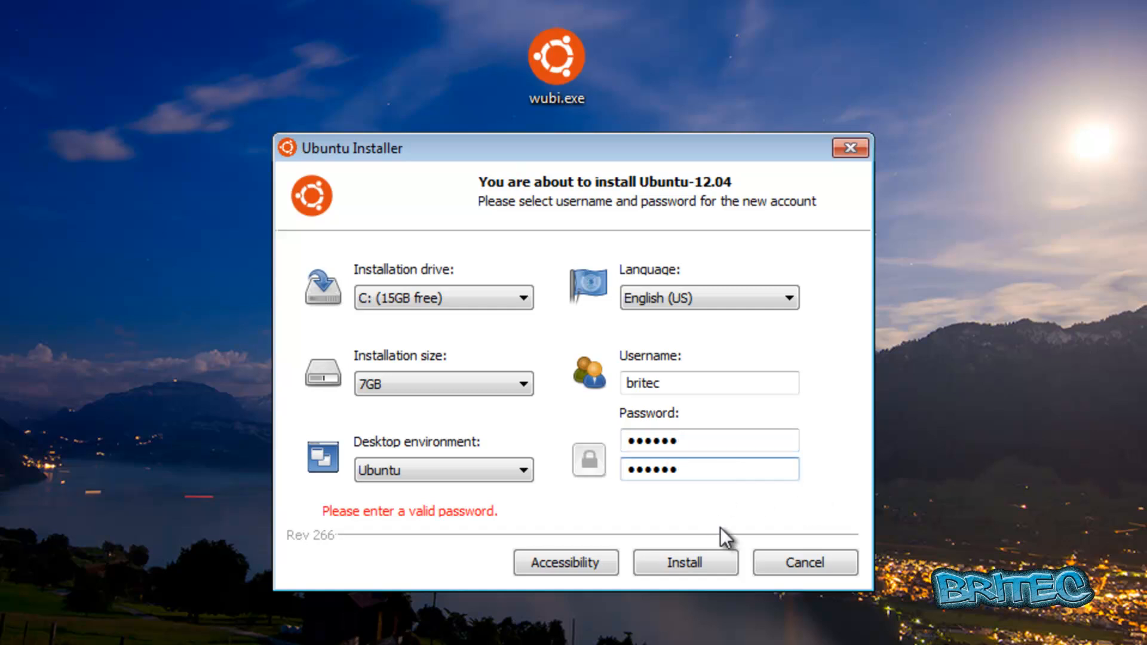
pyautogui.click(683, 563)
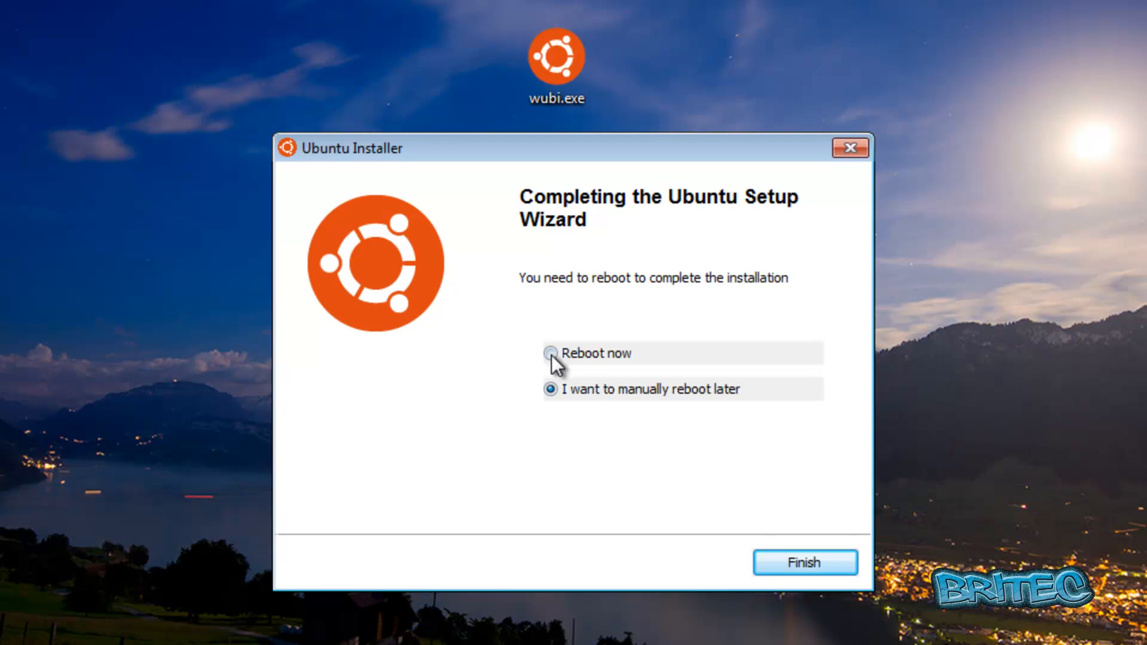
# - Choose Reboot now and finish the Wubi setup wizard
pyautogui.click(549, 354)
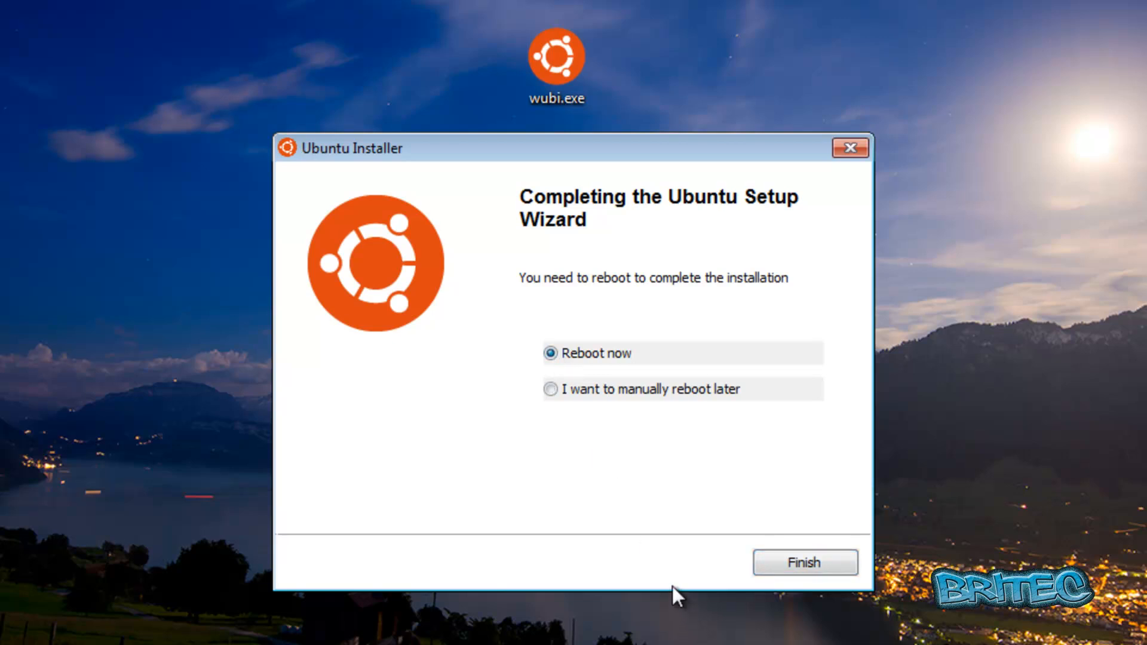
pyautogui.click(803, 563)
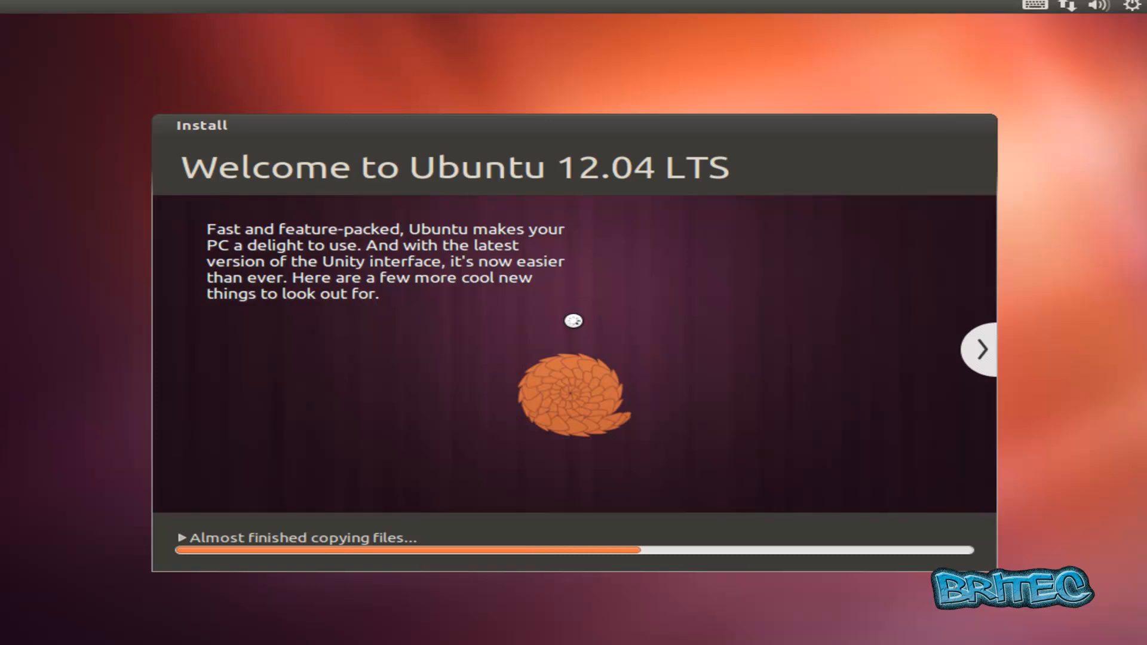
# - Let the Ubuntu 12.04 file copying finish until the PC restarts to the boot menu
pyautogui.click(981, 349)
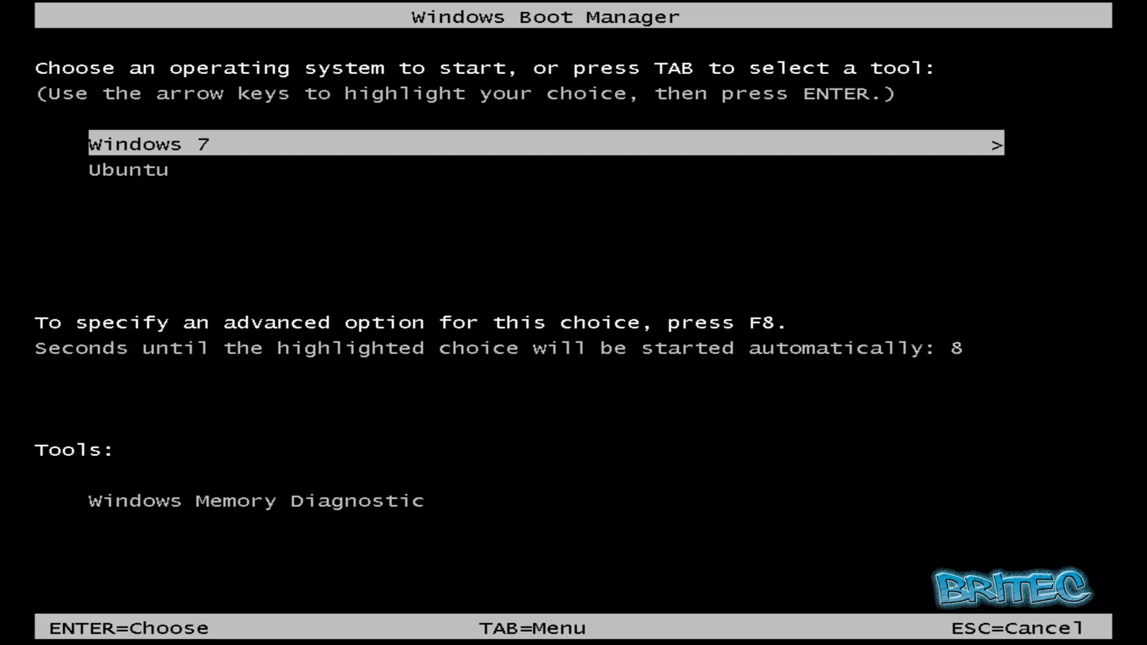
# - Select Ubuntu in Windows Boot Manager and boot into it
pyautogui.press('Down')
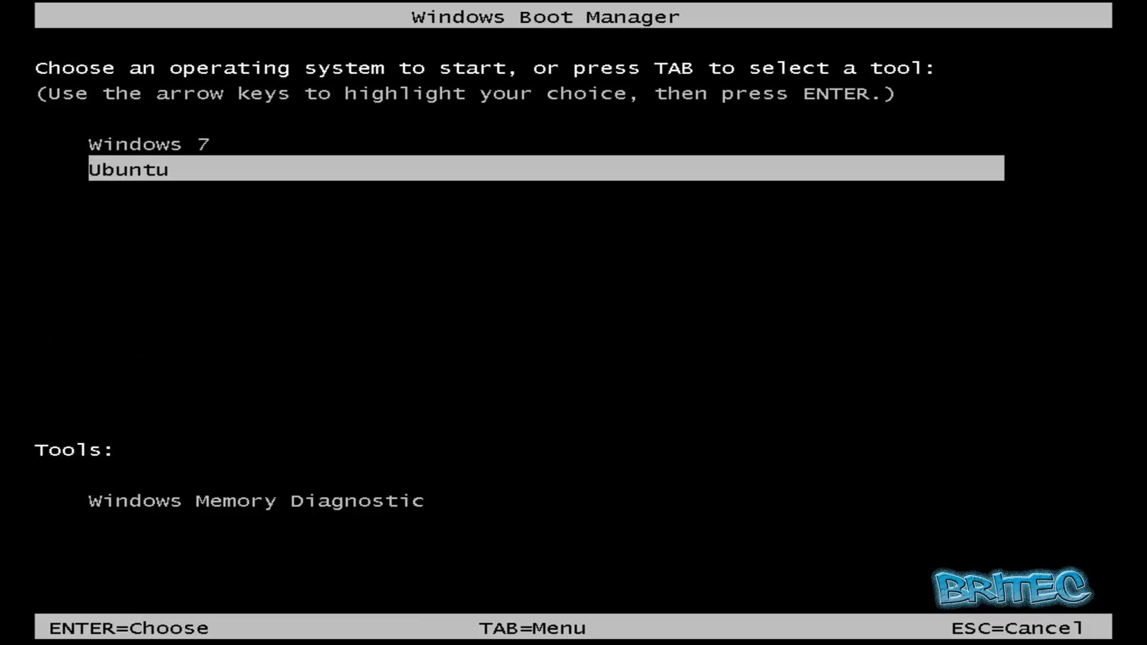
pyautogui.press('up')
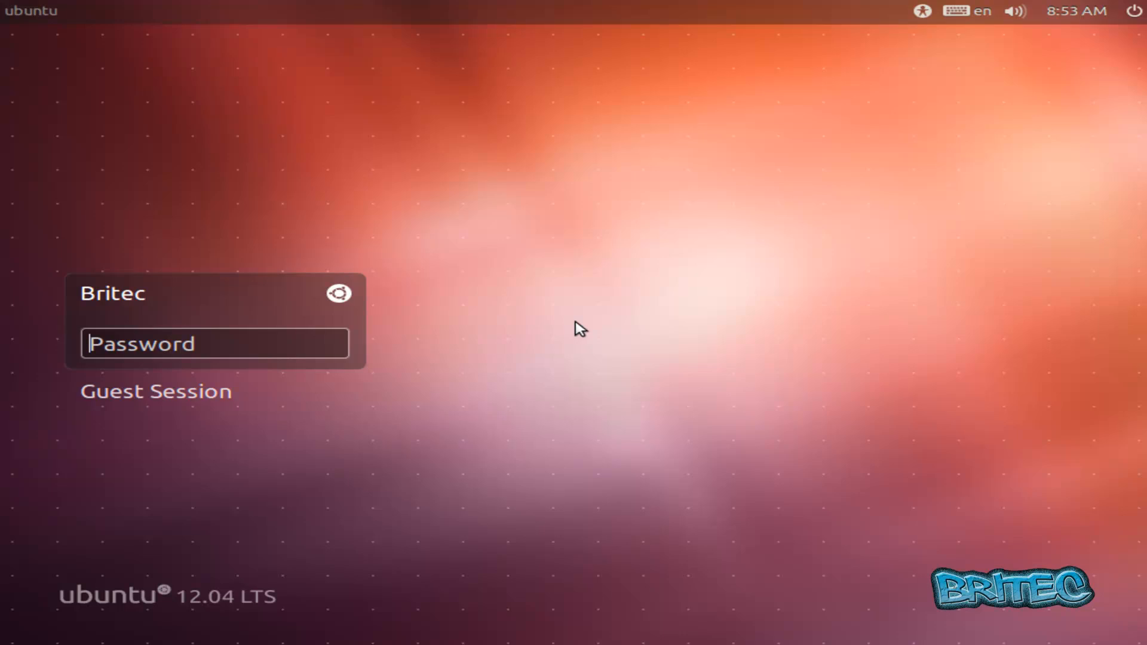
# - Log in to the Britec account with its password and briefly show the Unity Dash
pyautogui.write('password')
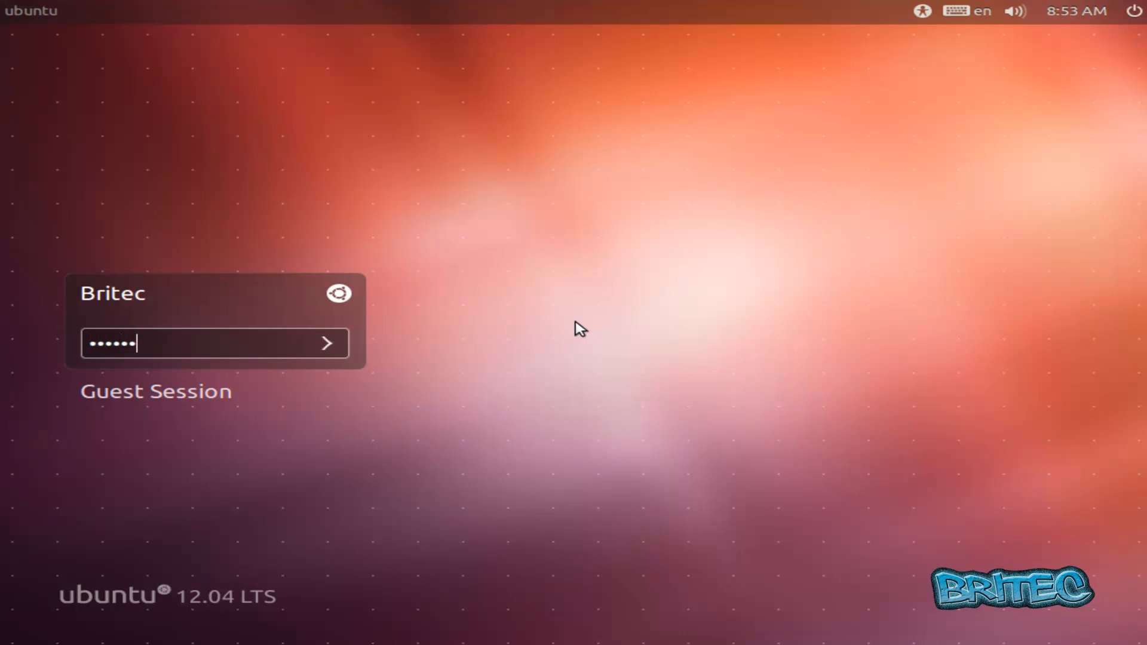
pyautogui.moveTo(82, 12)
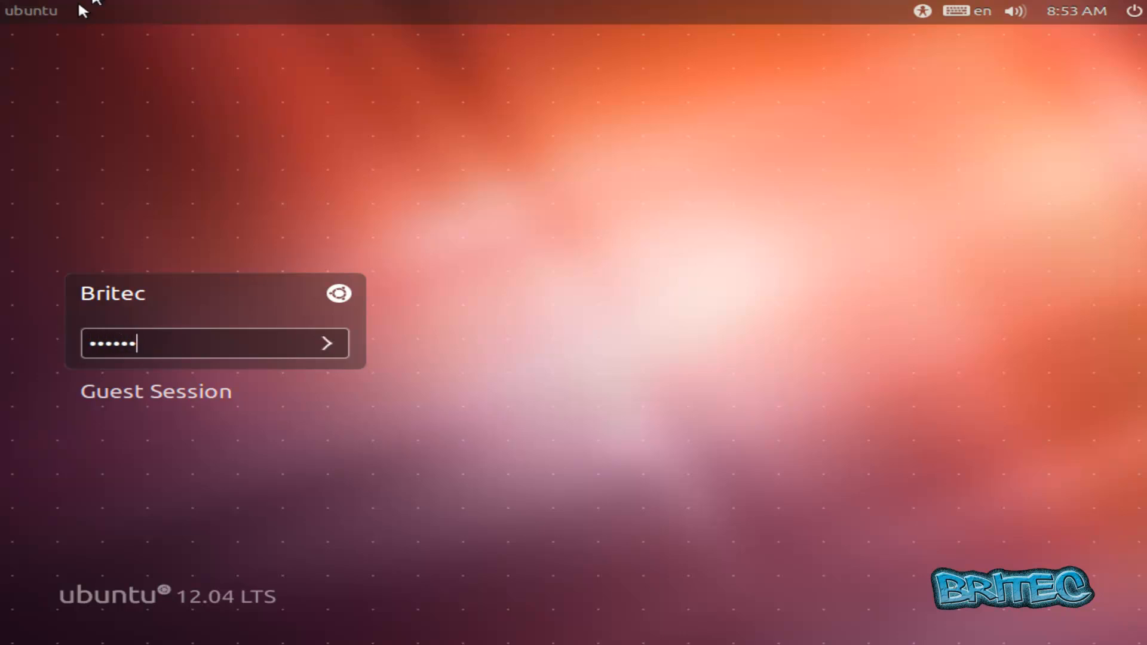
pyautogui.click(327, 344)
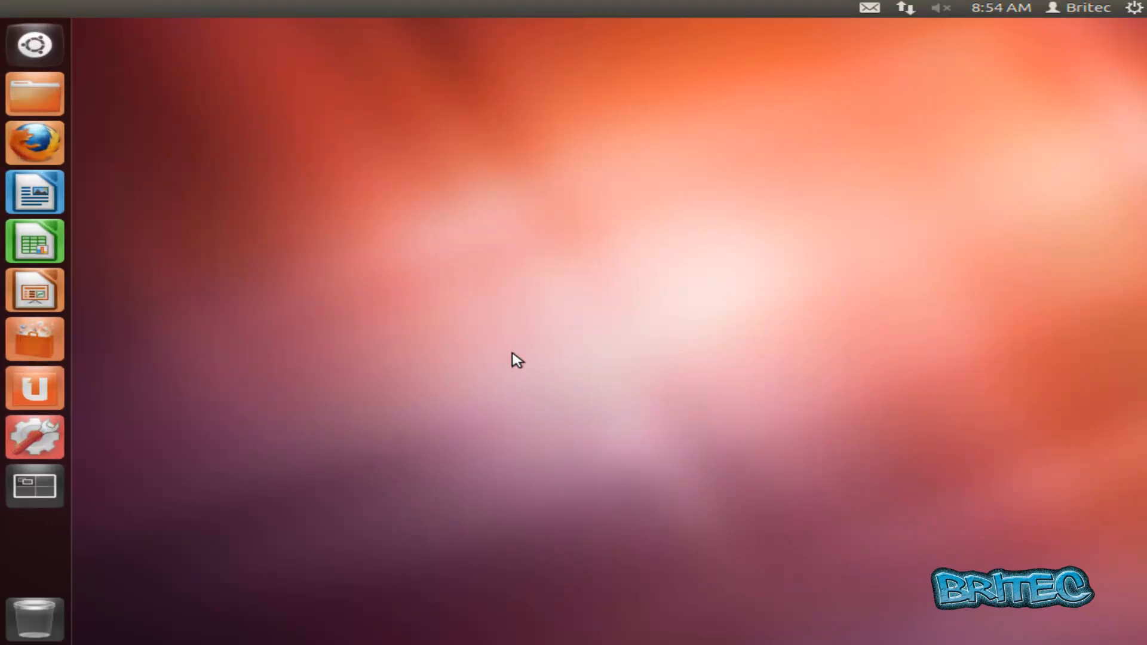
pyautogui.moveTo(35, 142)
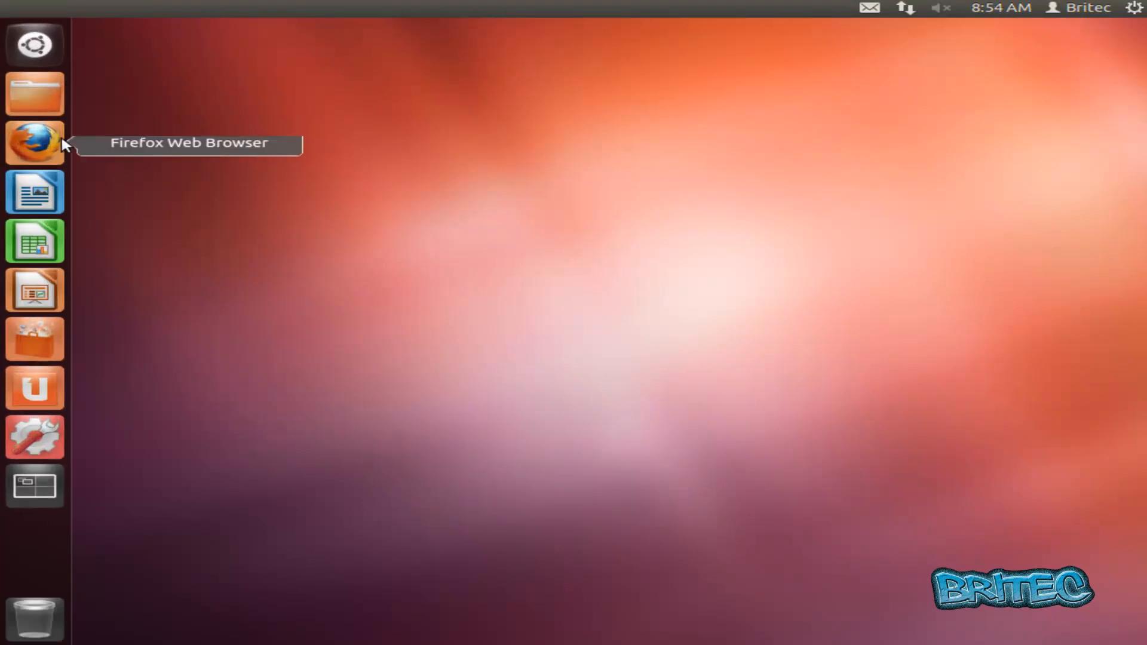
pyautogui.click(35, 44)
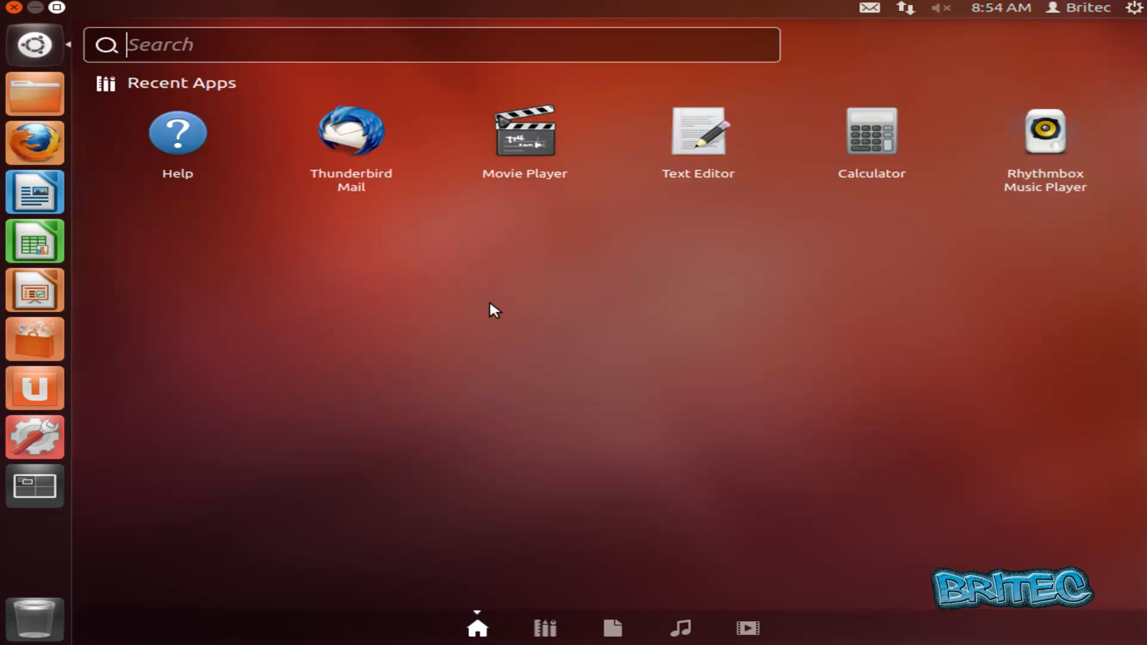
pyautogui.moveTo(494, 313)
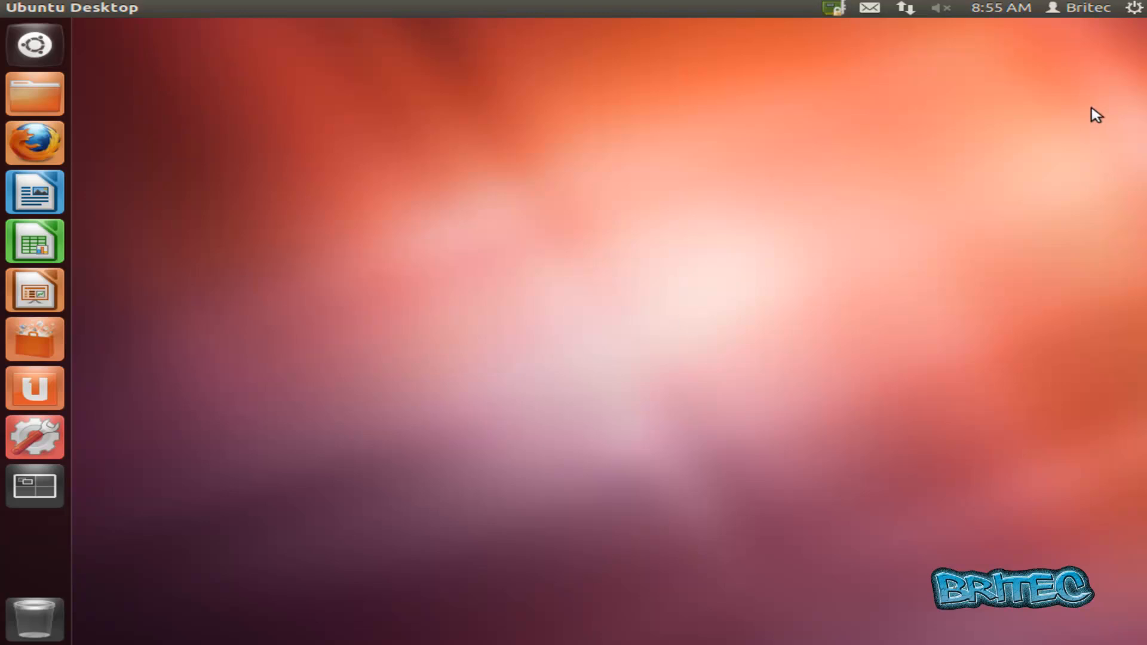
# - Shut down Ubuntu from the session menu so the machine returns to Windows 7
pyautogui.click(1137, 8)
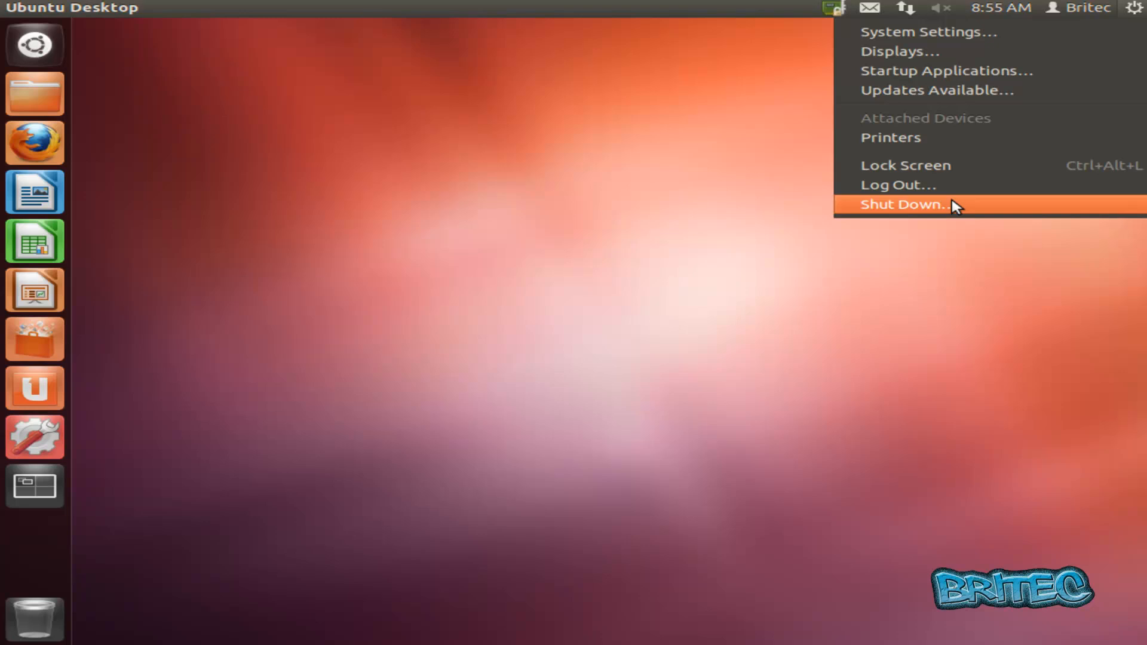
pyautogui.click(905, 205)
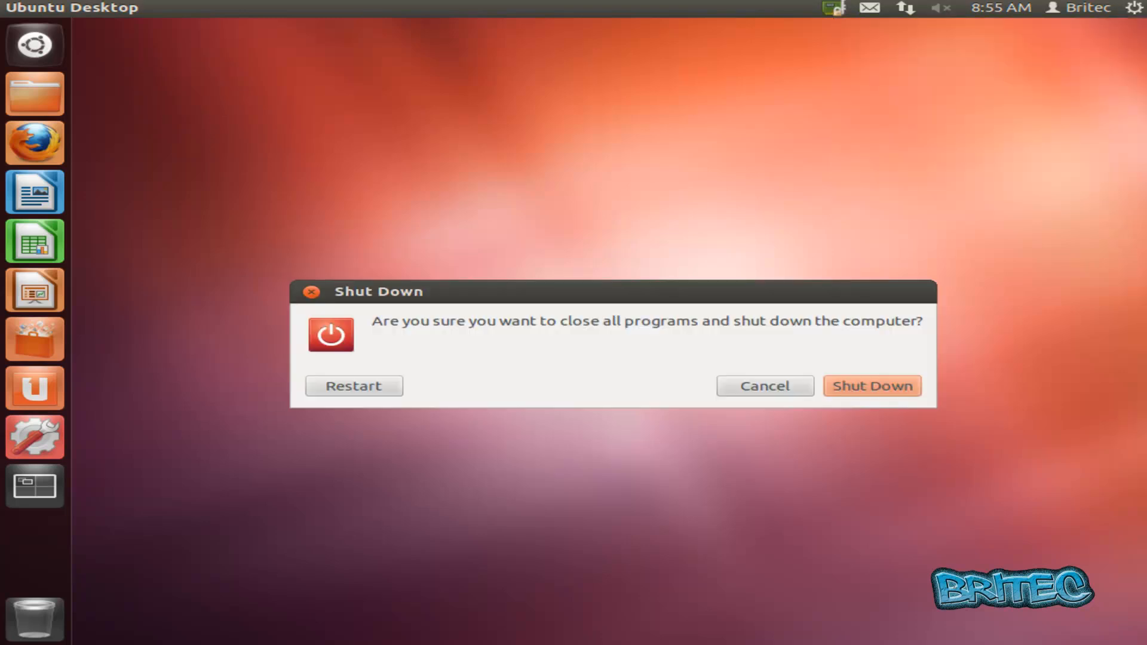
pyautogui.moveTo(871, 396)
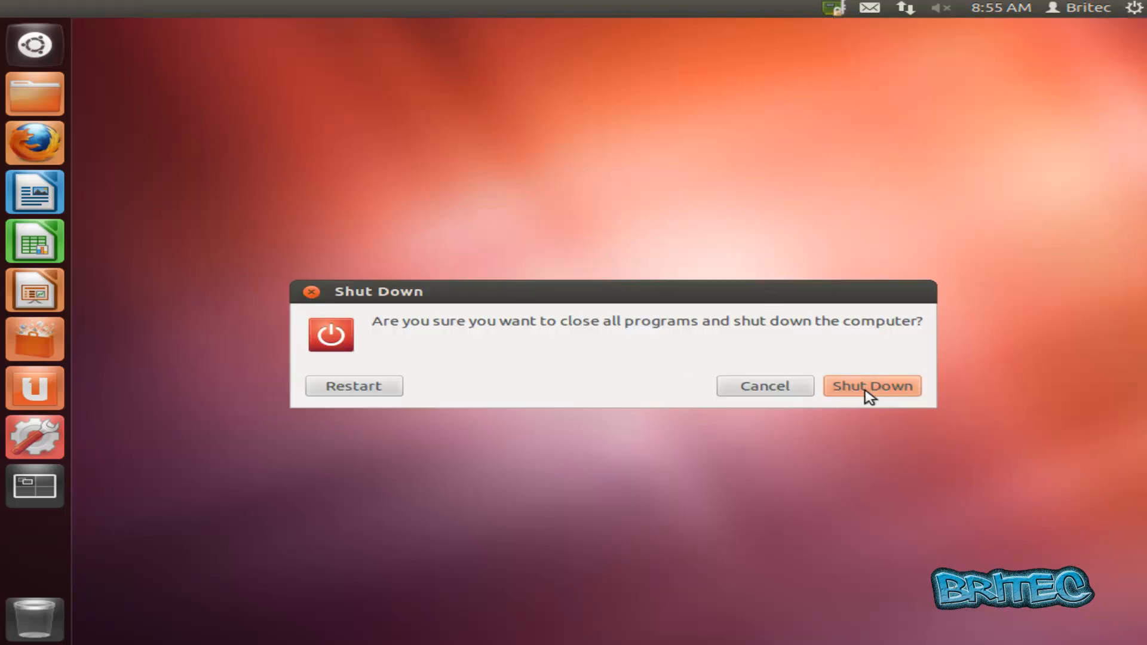
pyautogui.click(871, 386)
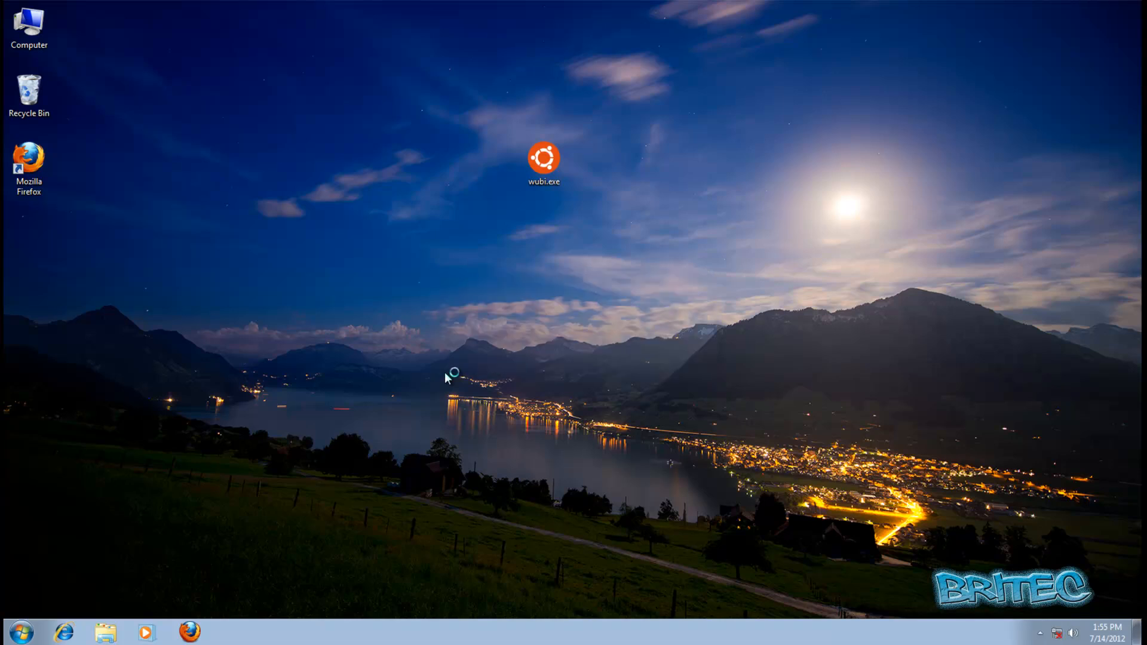
pyautogui.moveTo(485, 307)
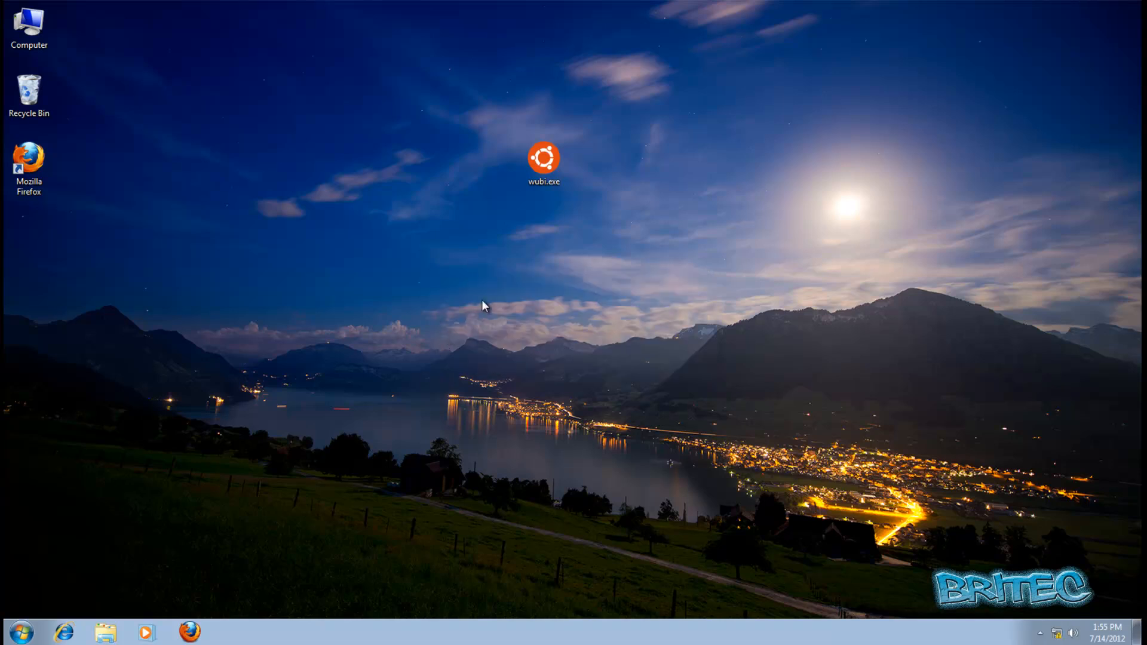
pyautogui.moveTo(565, 296)
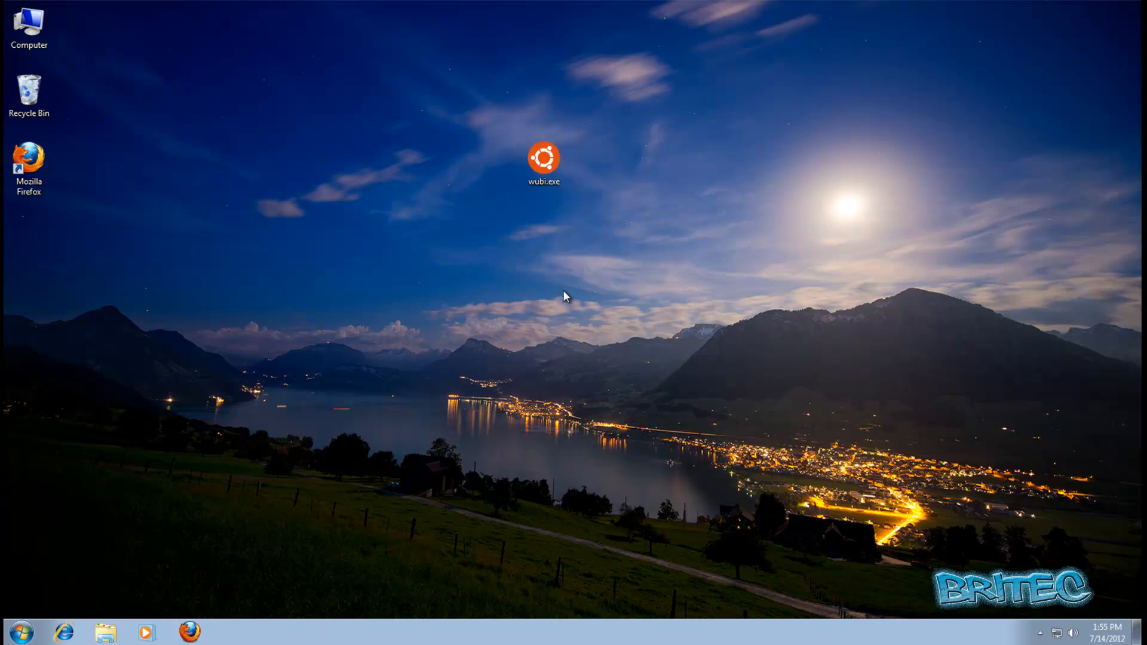
pyautogui.moveTo(550, 307)
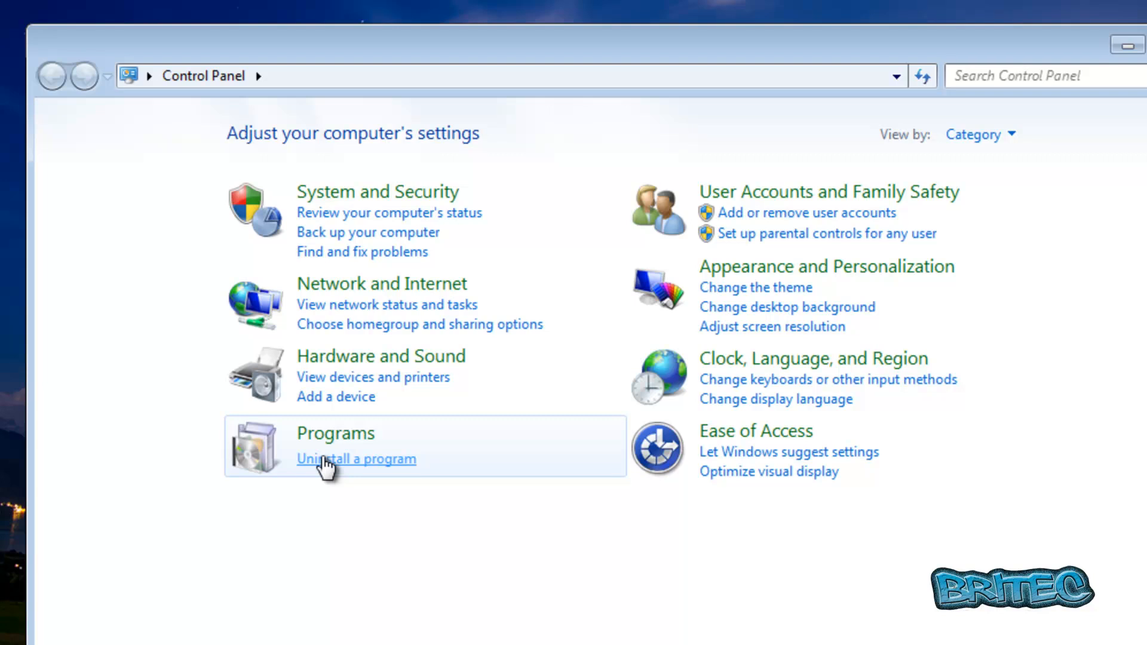
# - Go to Uninstall a program in Control Panel and select the Ubuntu entry
pyautogui.click(356, 459)
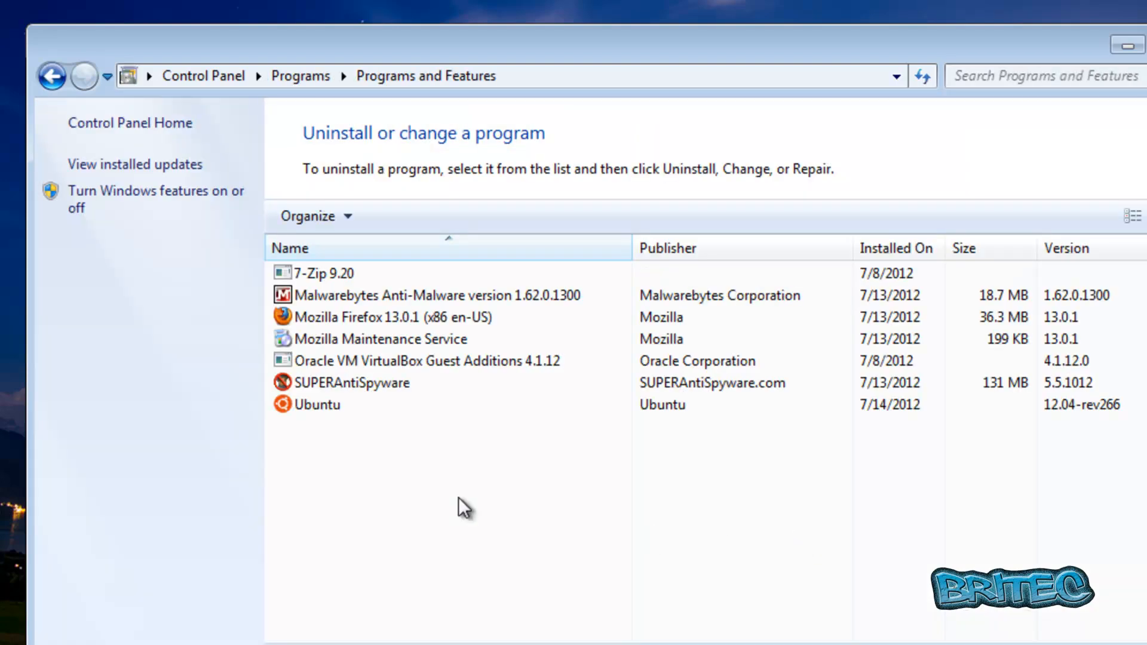
pyautogui.click(315, 406)
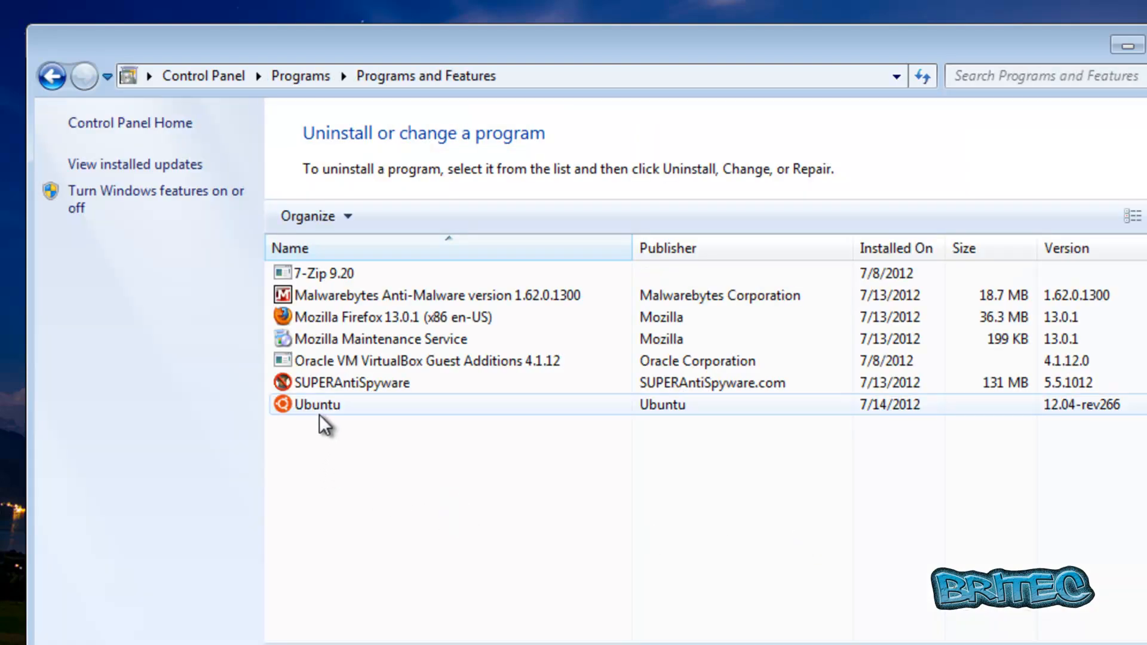
pyautogui.click(316, 405)
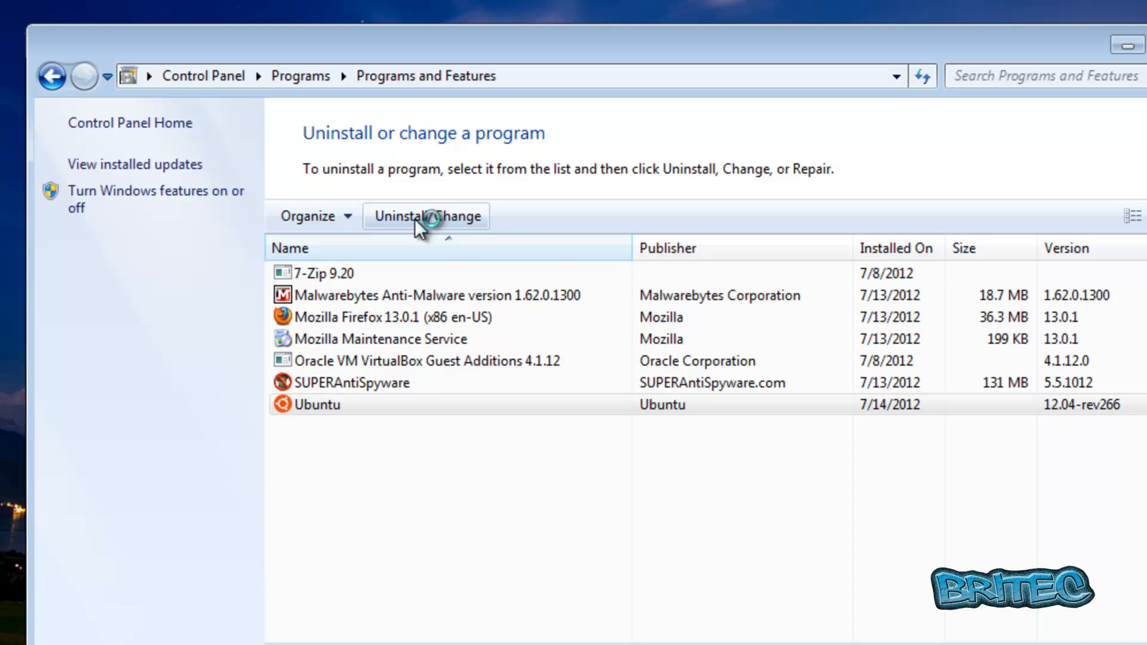
# - Uninstall Ubuntu via Uninstall/Change, confirm, and close the completed uninstaller
pyautogui.click(427, 216)
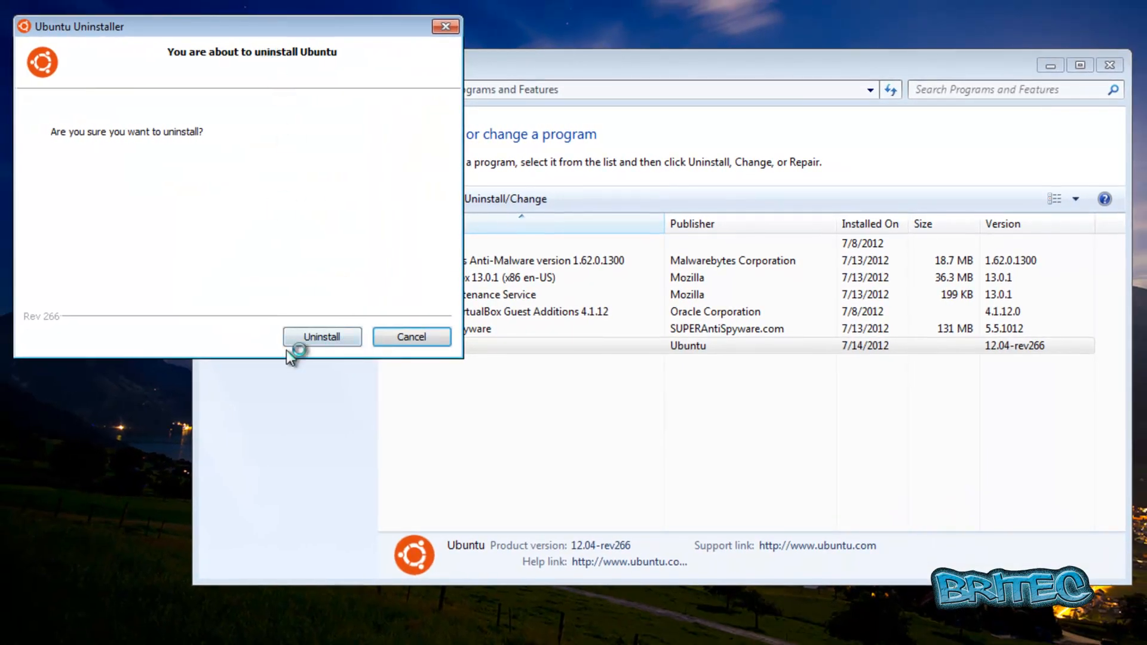
pyautogui.click(322, 337)
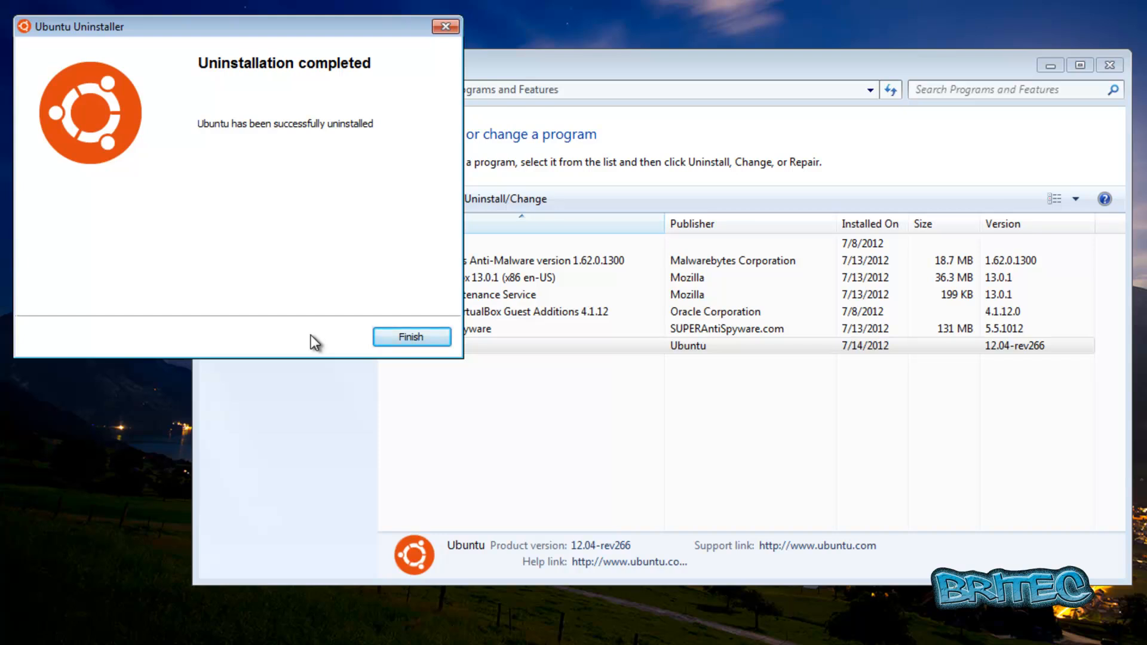
pyautogui.click(412, 337)
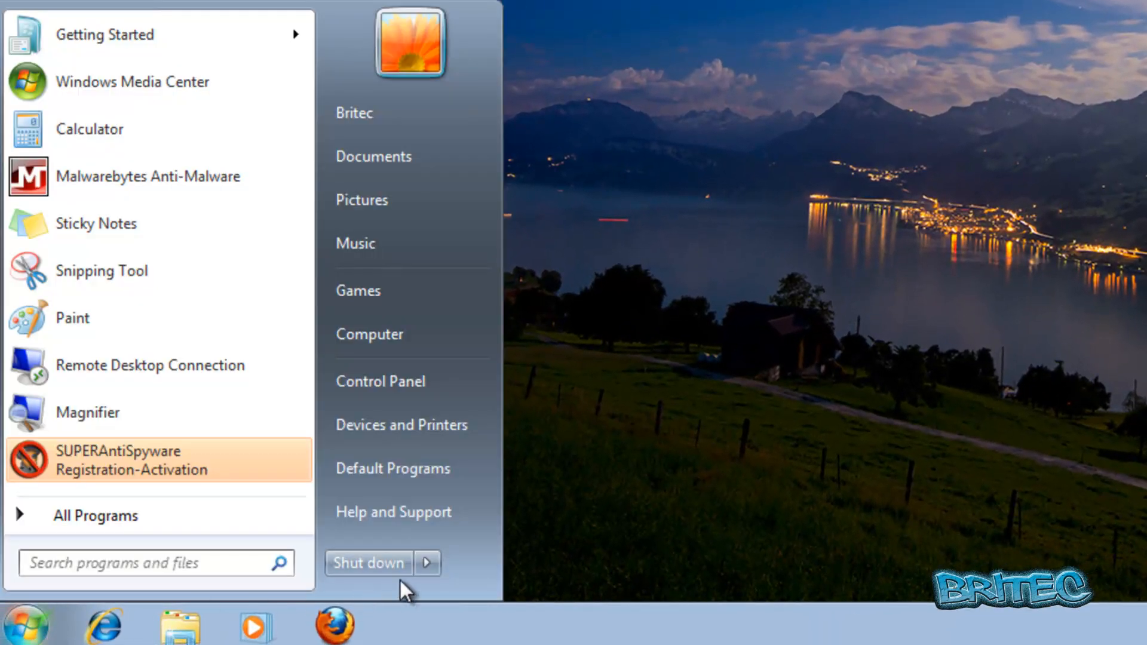
# - Restart Windows 7 after the uninstall, then check the drives in the Computer view and close it
pyautogui.click(368, 563)
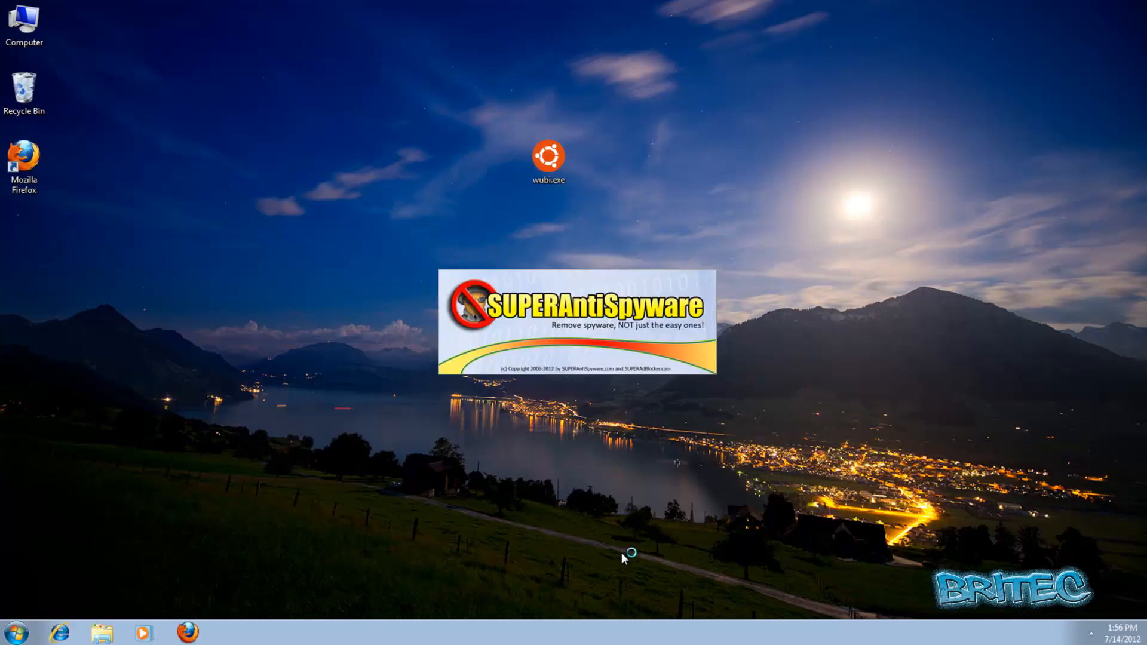
pyautogui.moveTo(604, 557)
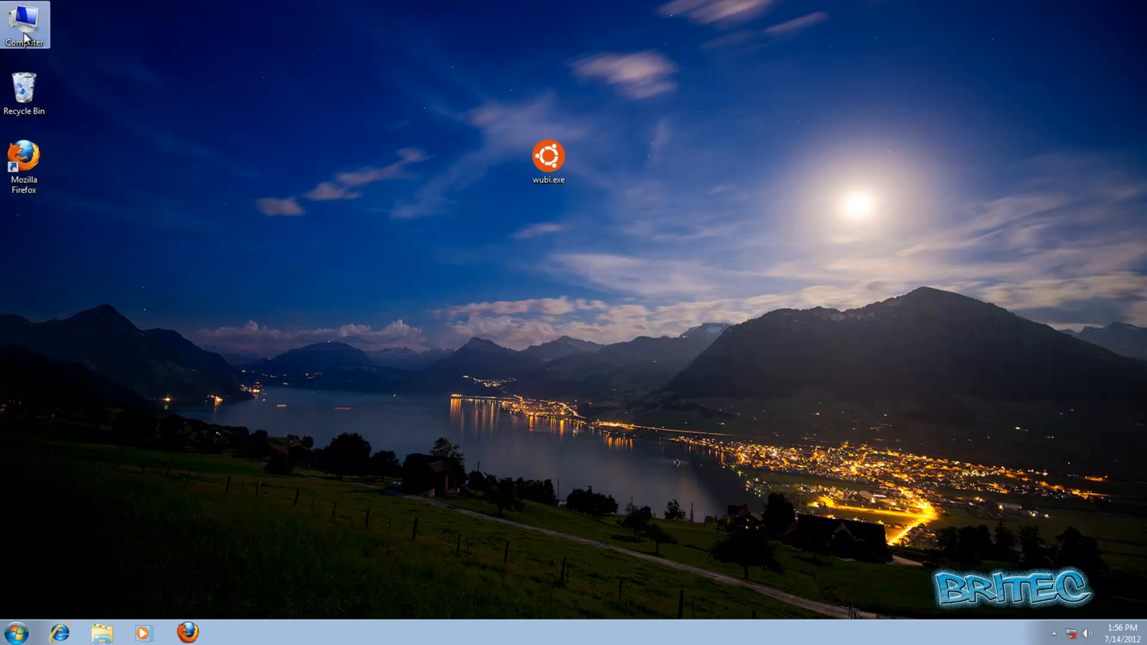
pyautogui.doubleClick(24, 25)
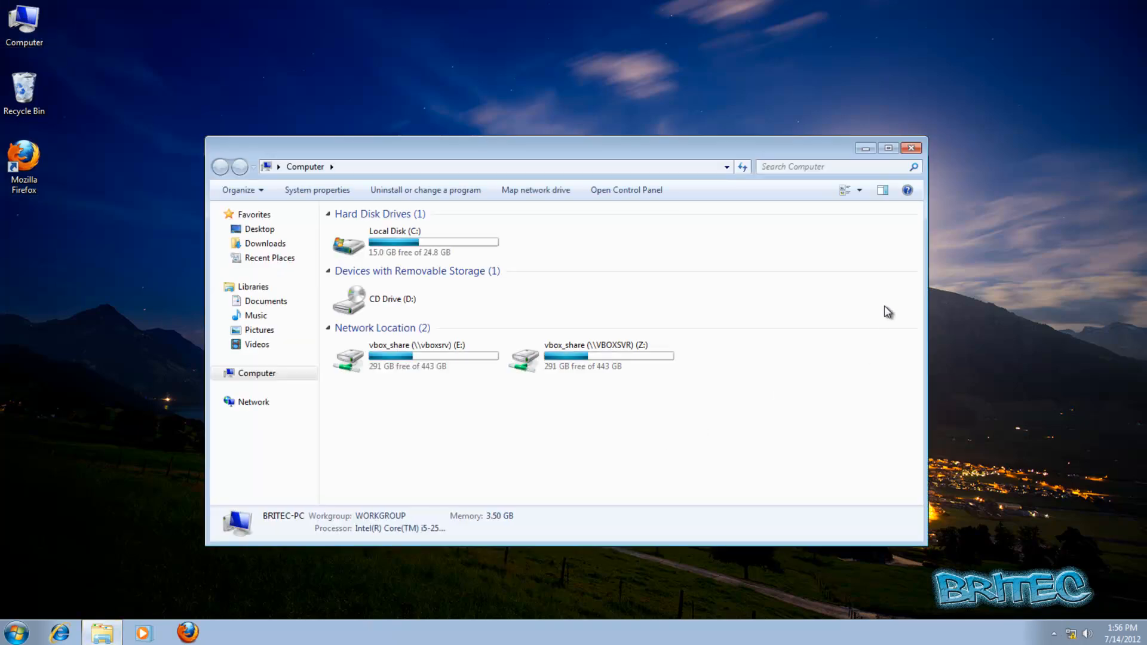
pyautogui.click(912, 149)
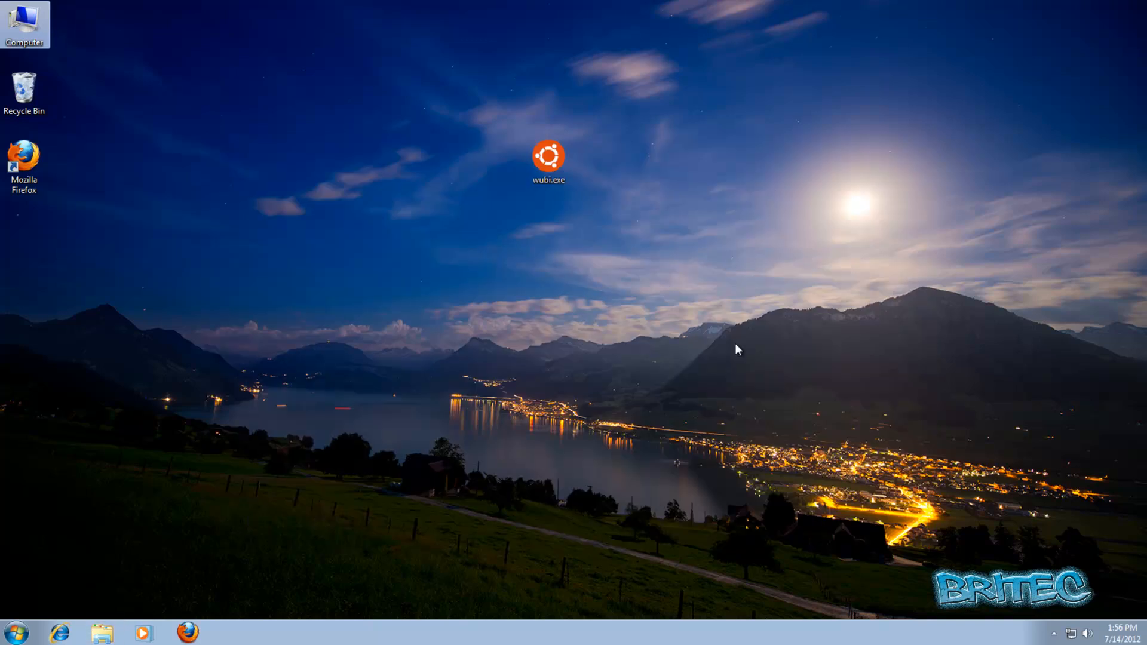
pyautogui.moveTo(617, 316)
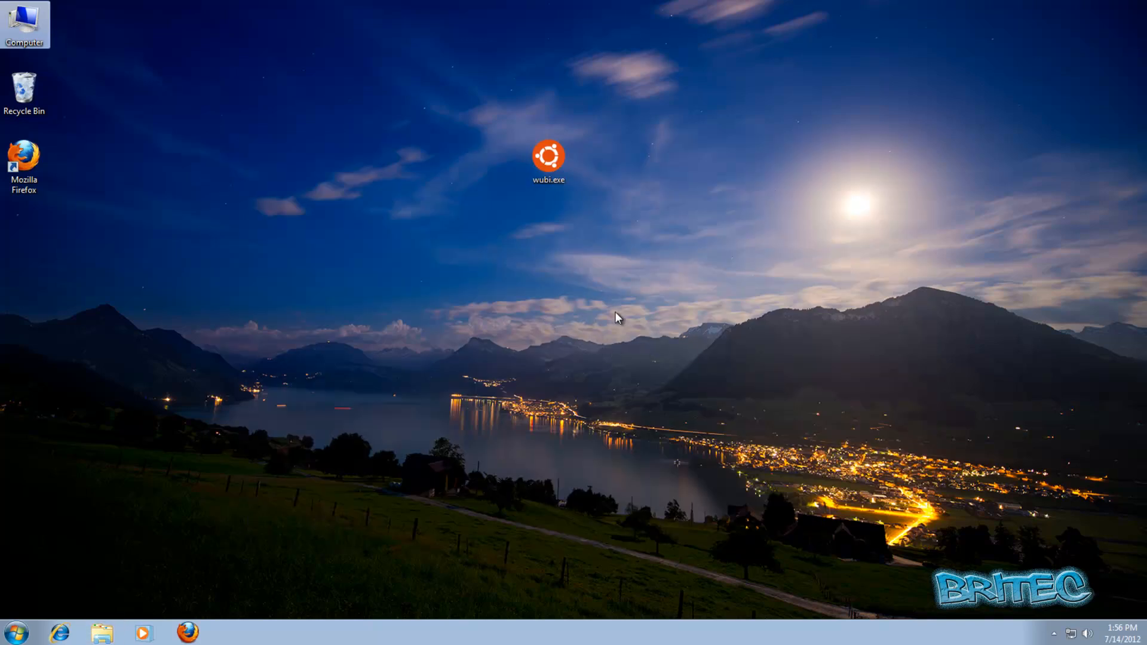
pyautogui.moveTo(638, 400)
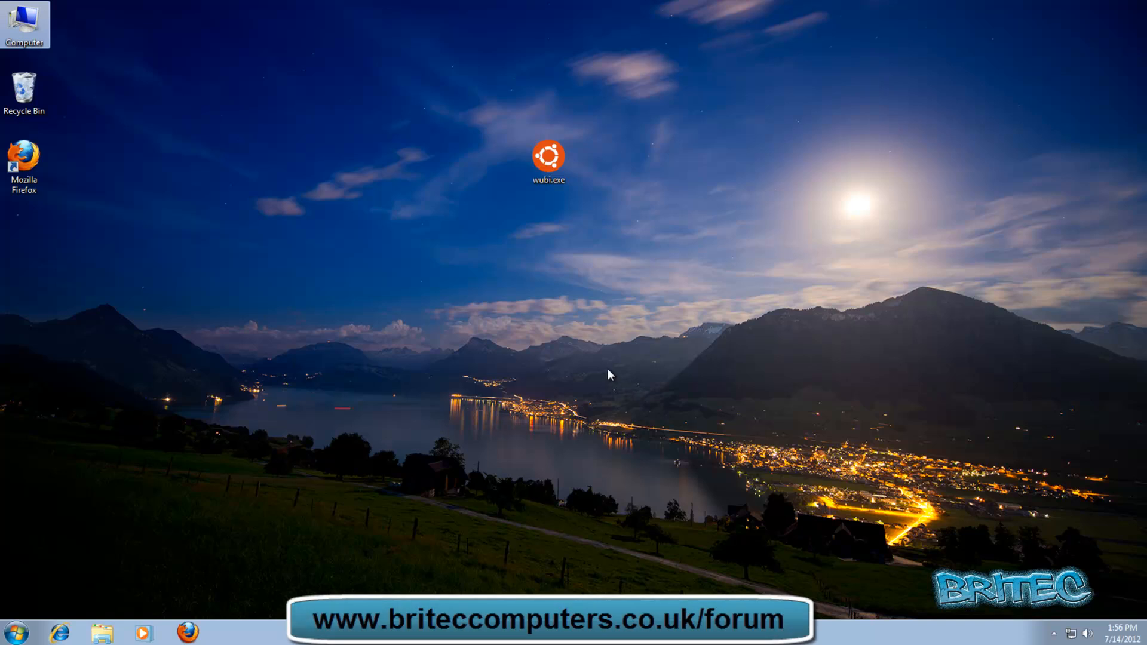
pyautogui.moveTo(601, 368)
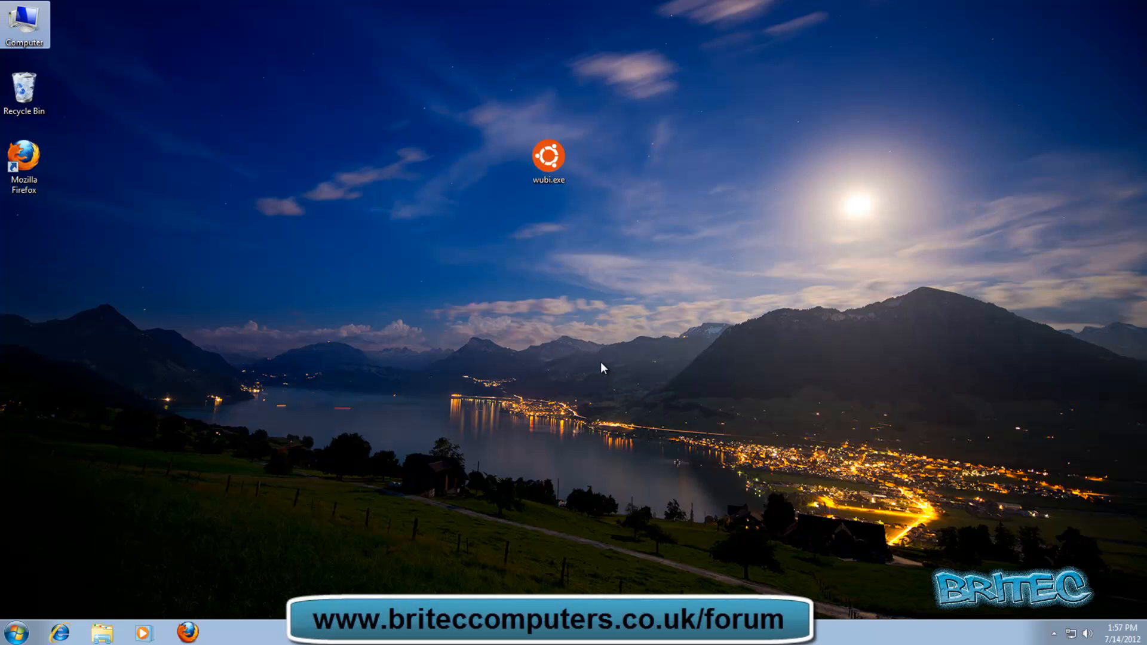